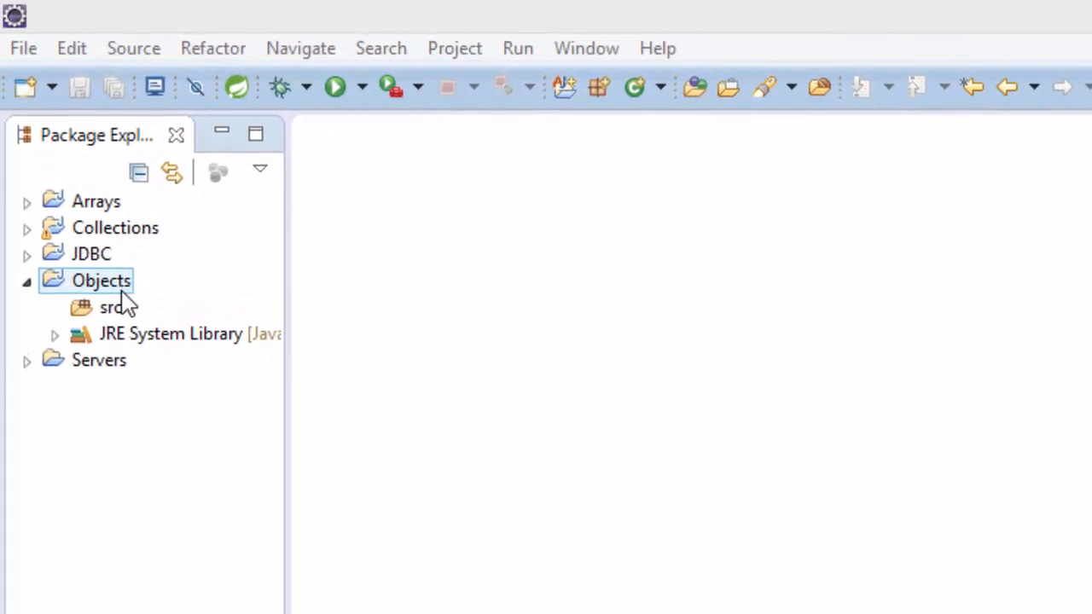
# Step: Open the New Java Class wizard on the Objects project's src folder
pyautogui.rightClick(100, 283)
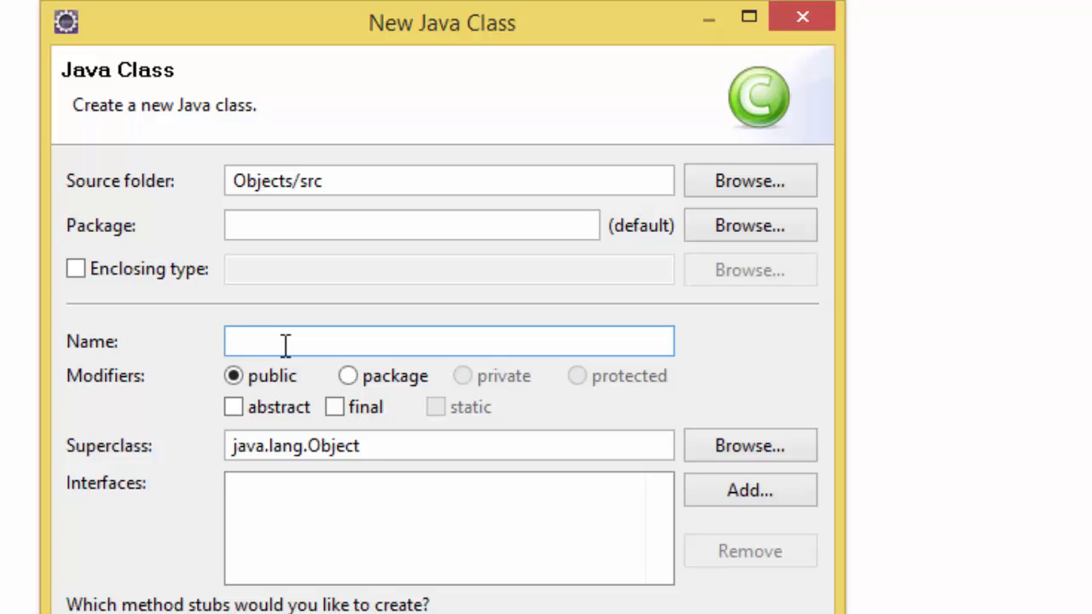
# Step: Name the class DogDemo in package animals, with a main method stub
pyautogui.write('D')
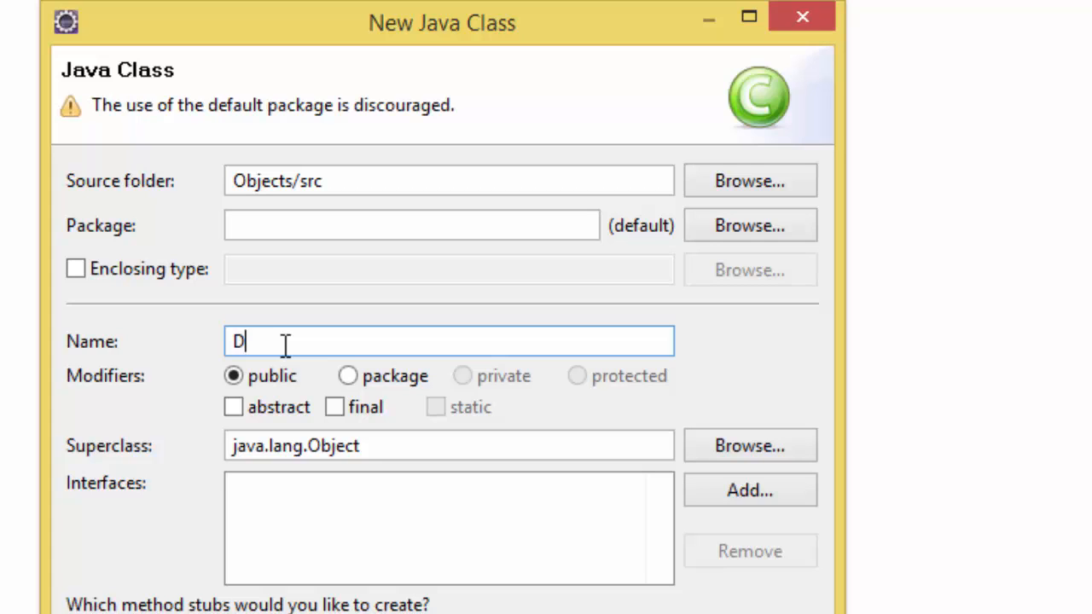
pyautogui.press('Backspace')
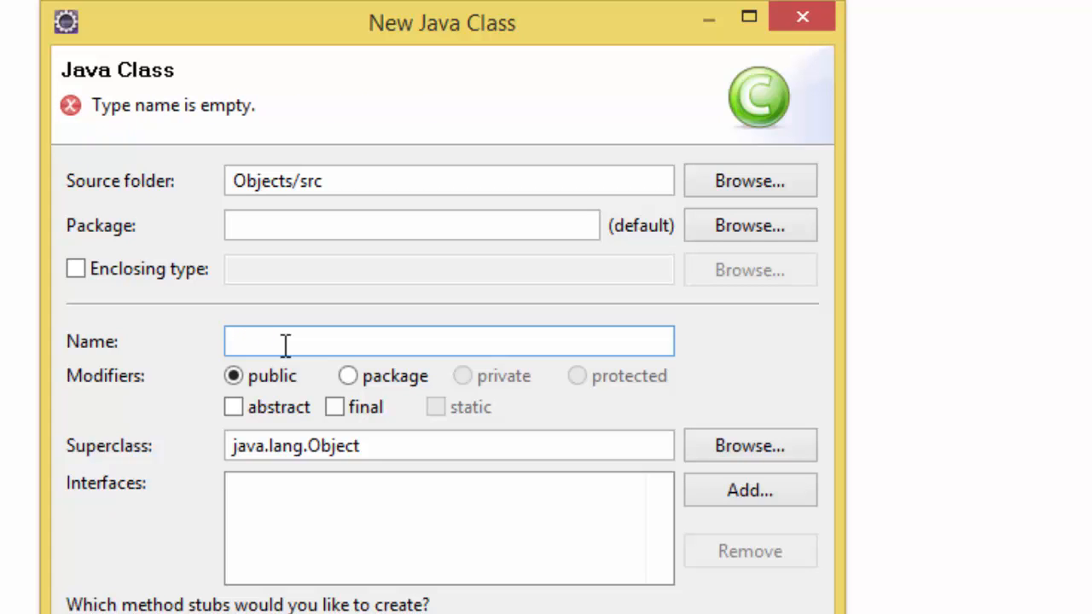
pyautogui.write('Dog')
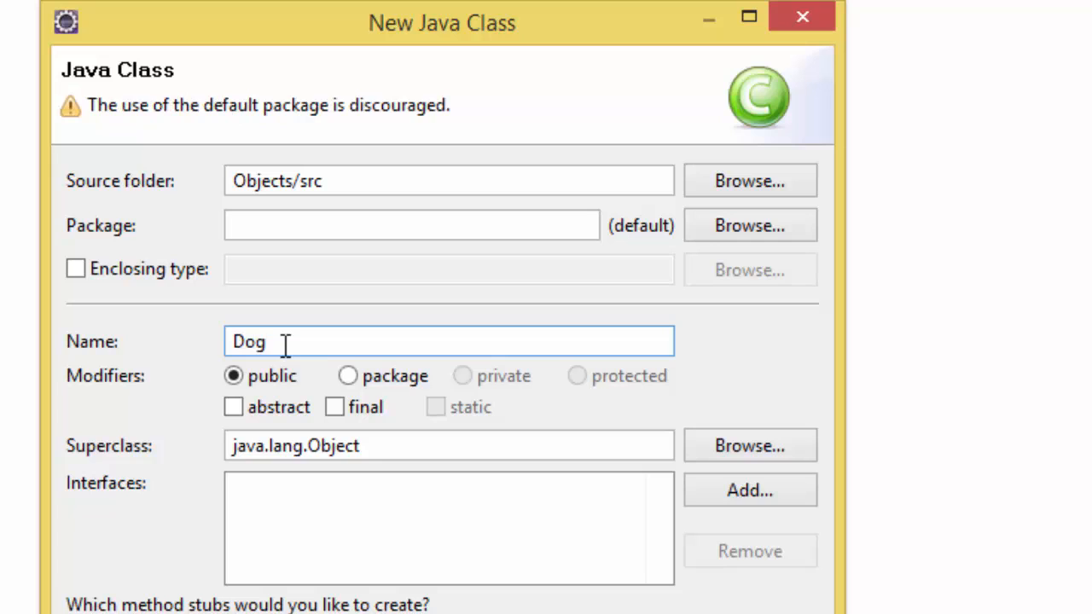
pyautogui.write('Demo')
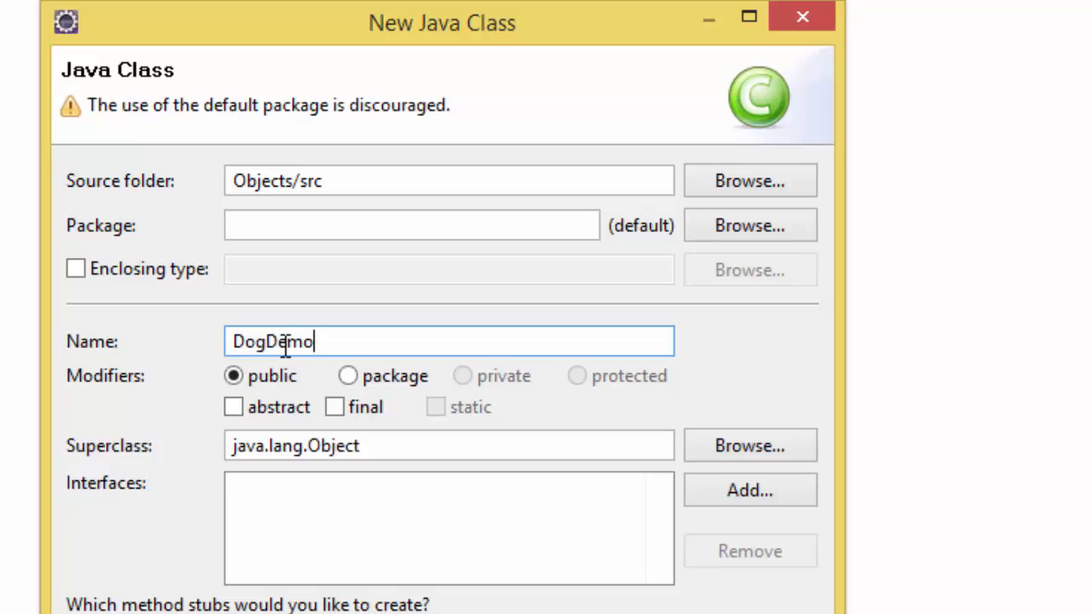
pyautogui.click(410, 226)
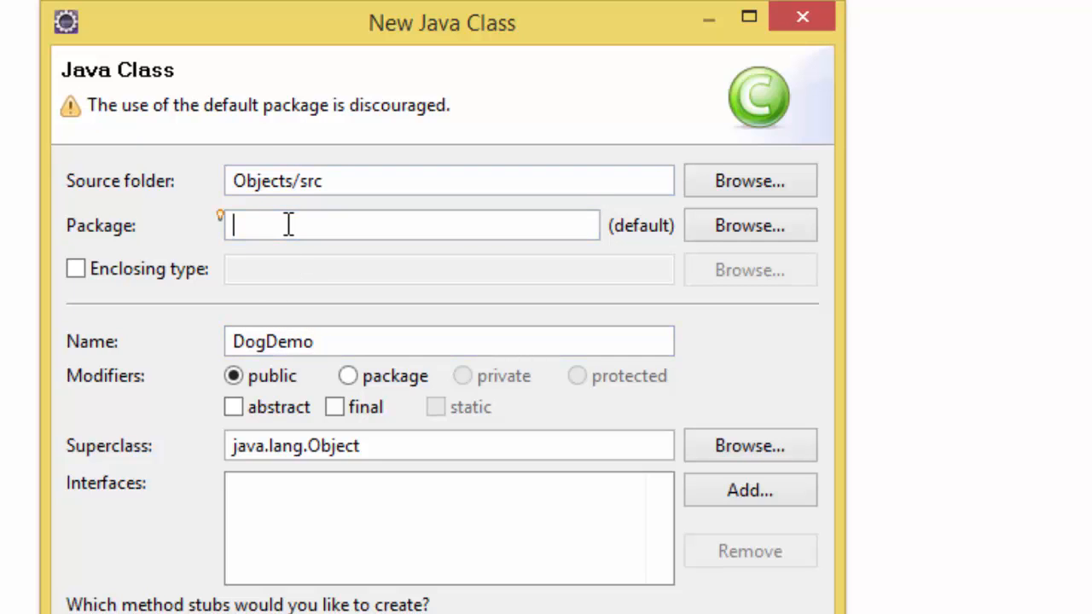
pyautogui.write('A')
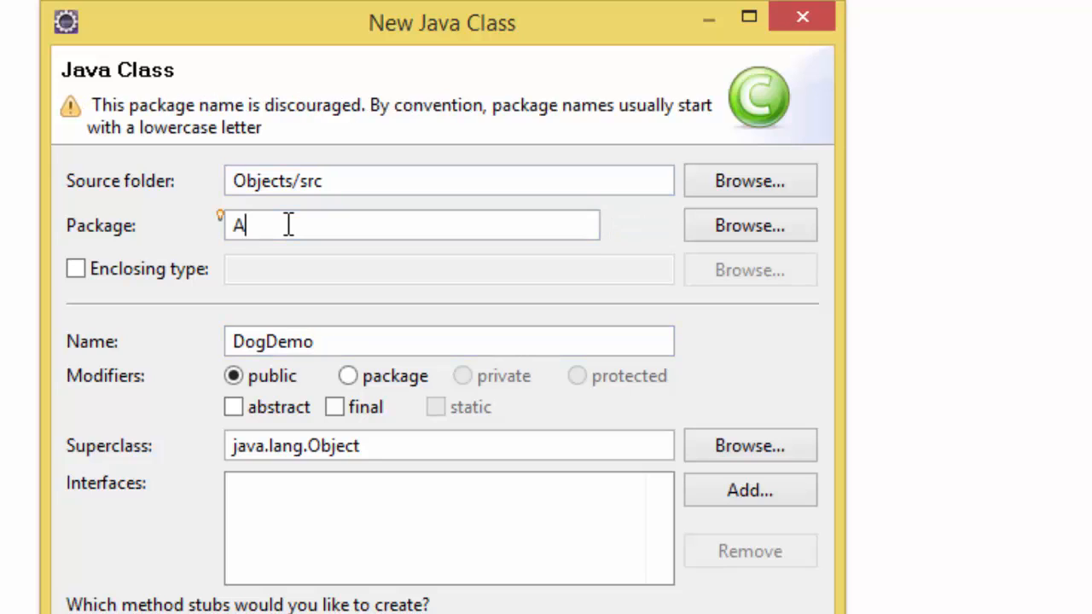
pyautogui.write('nim')
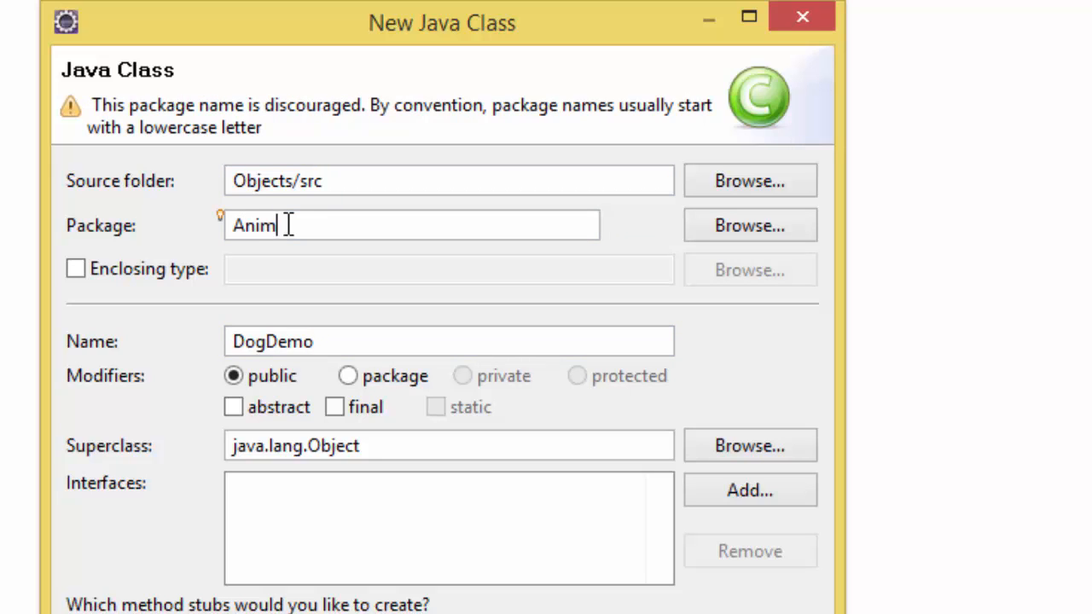
pyautogui.write('anim')
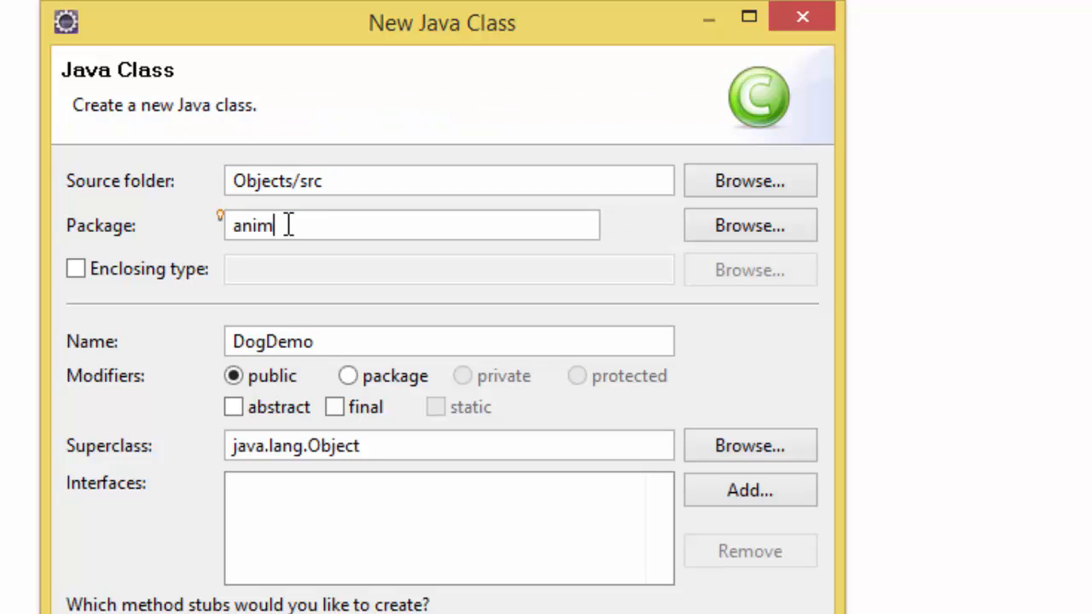
pyautogui.scroll(-3)
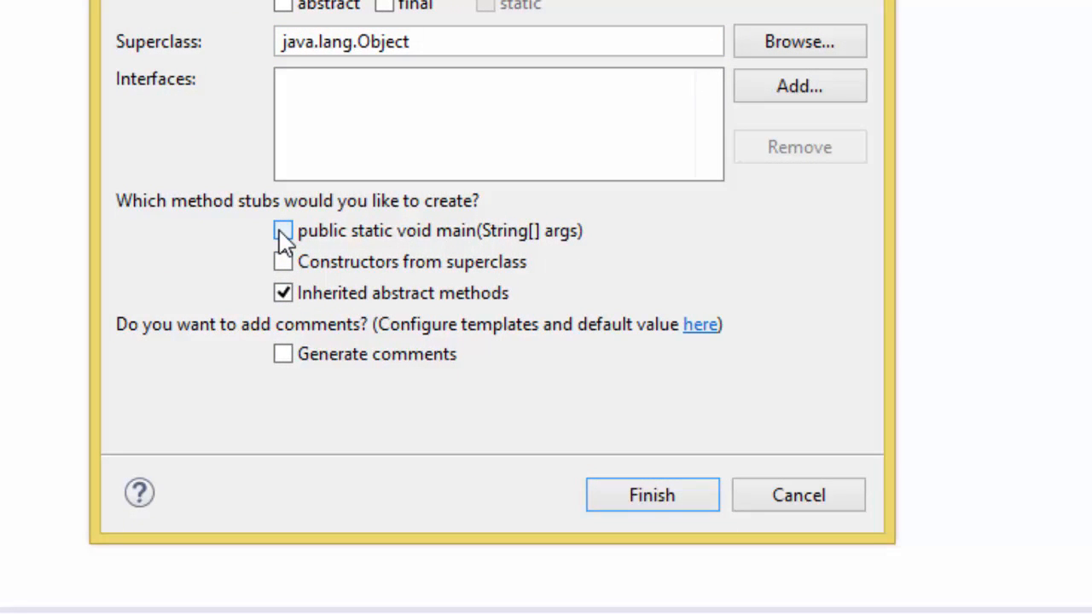
pyautogui.click(283, 230)
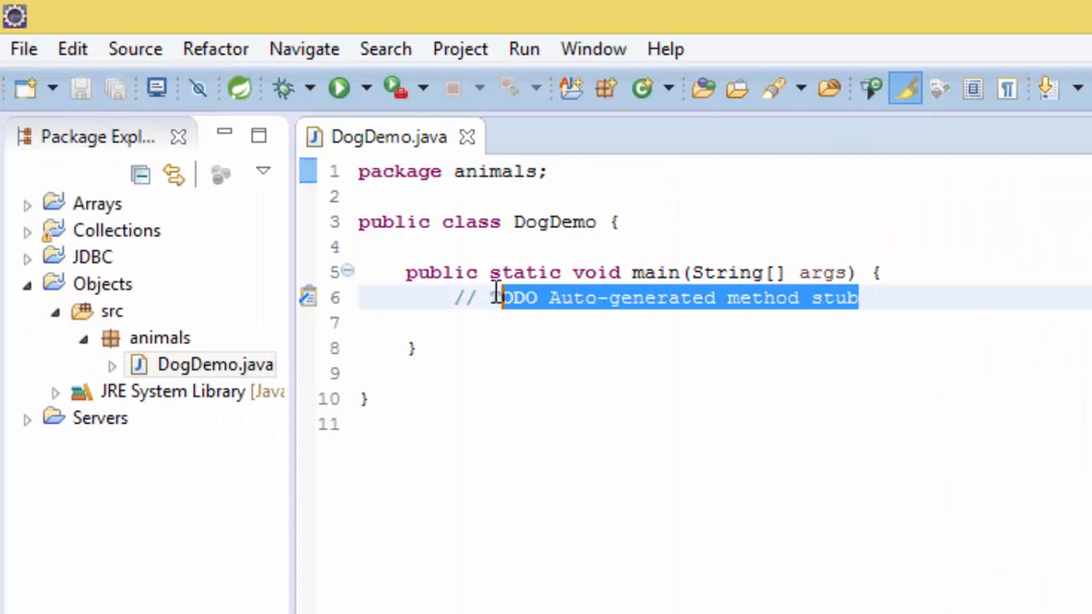
# Step: Delete the TODO comment and declare an empty class Dog above DogDemo
pyautogui.press('Delete')
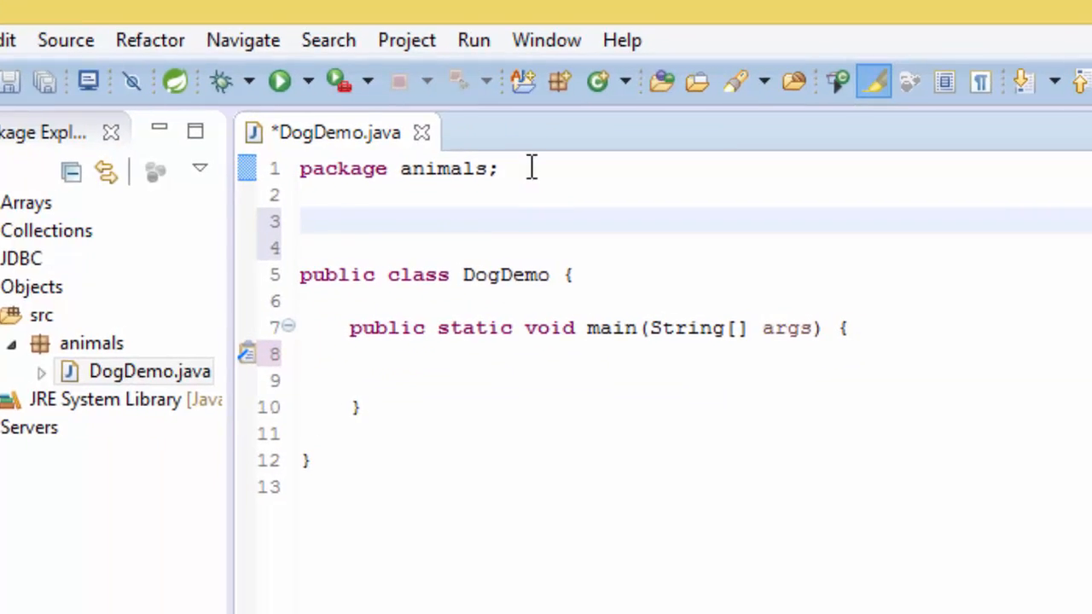
pyautogui.write('class')
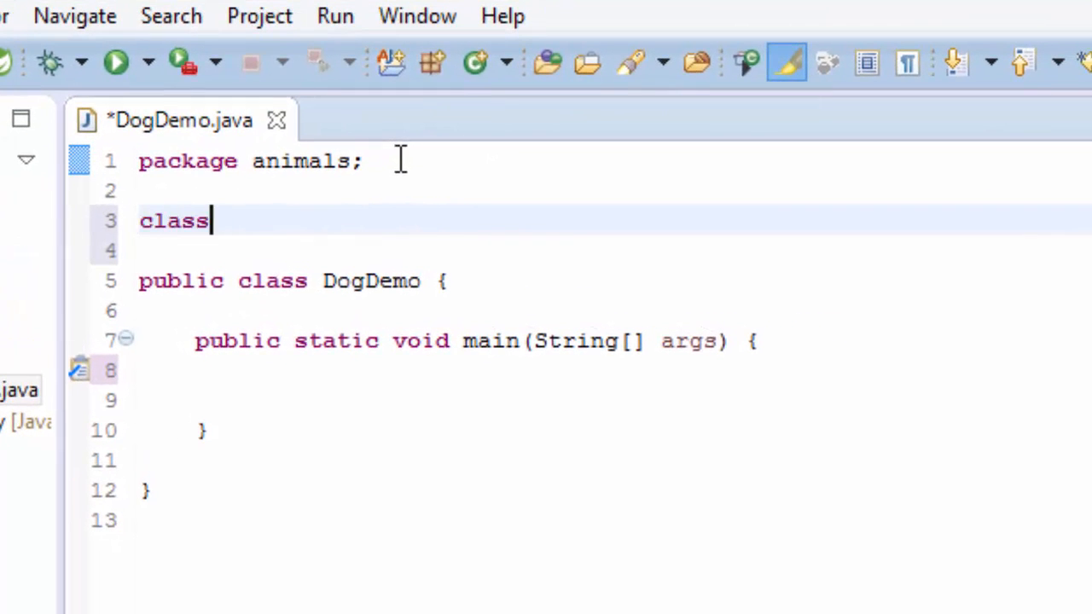
pyautogui.write('dog')
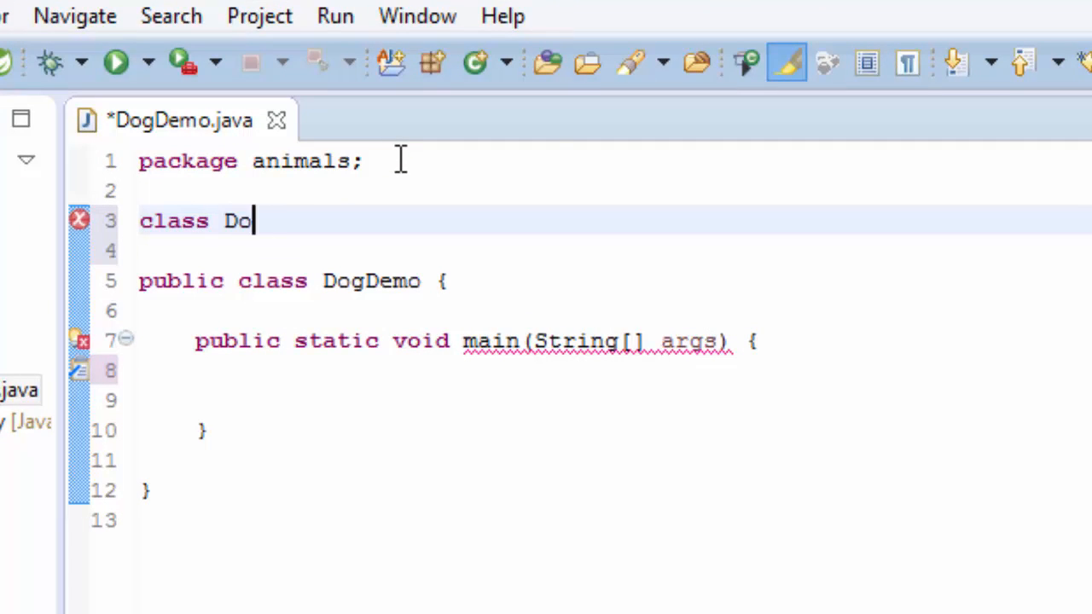
pyautogui.write('g')
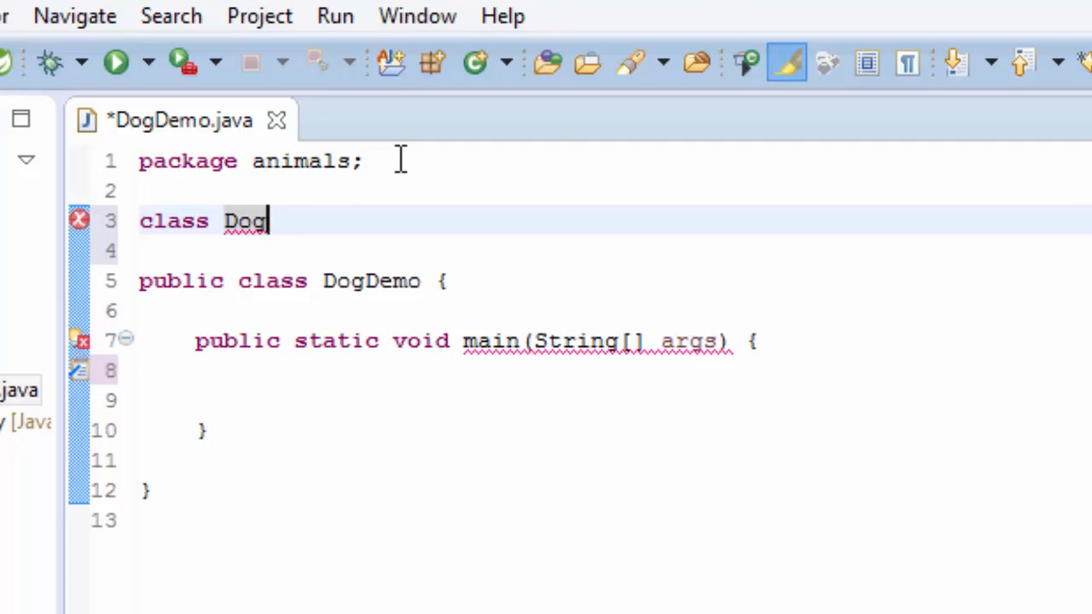
pyautogui.write('{')
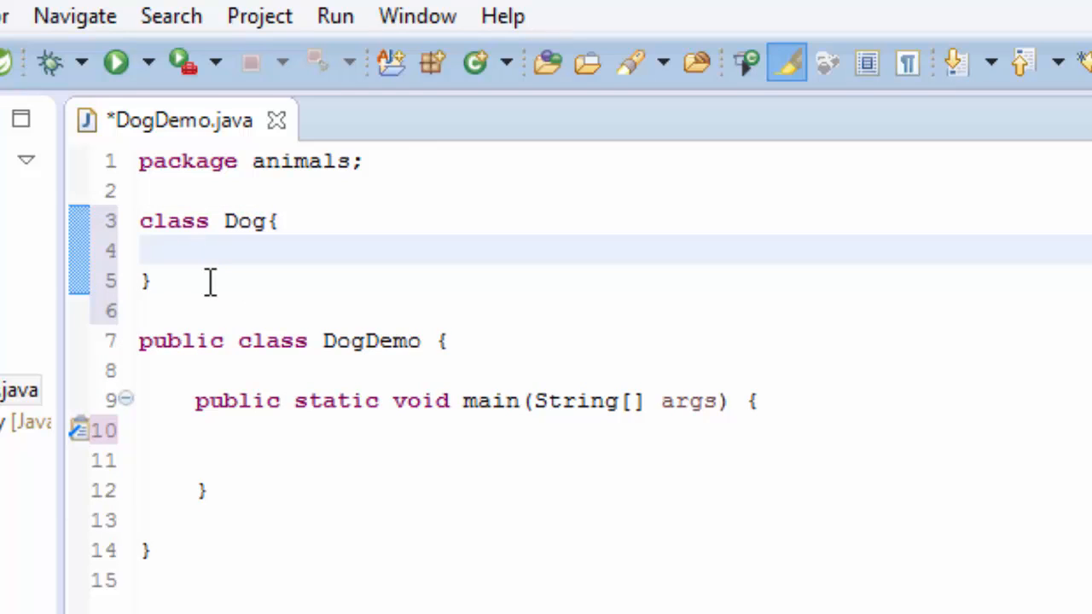
# Step: Declare String name; and int age; in Dog, with blank lines below
pyautogui.write('St')
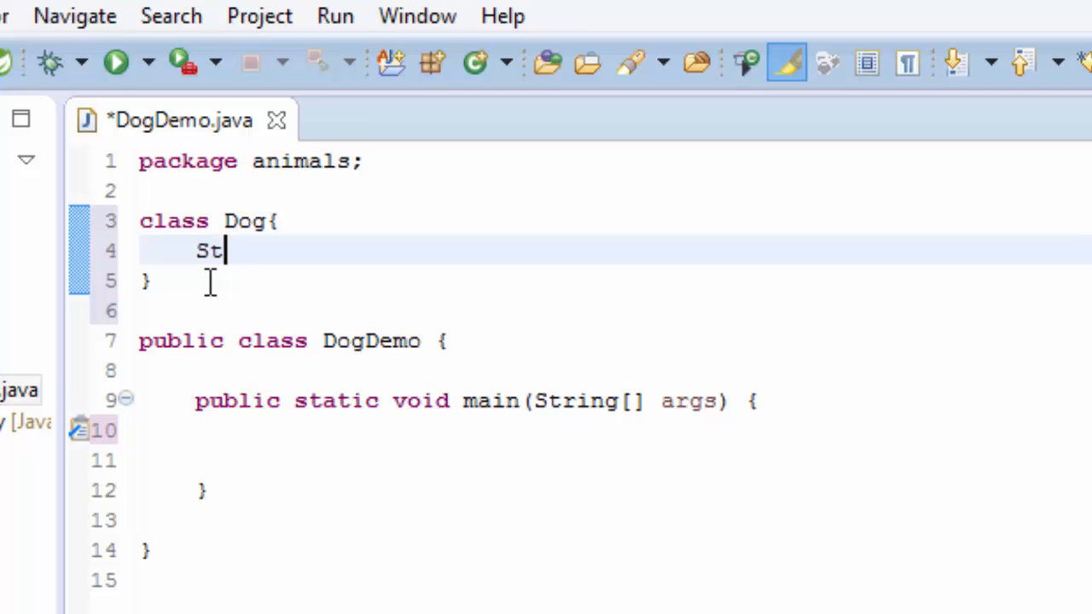
pyautogui.write('ring name')
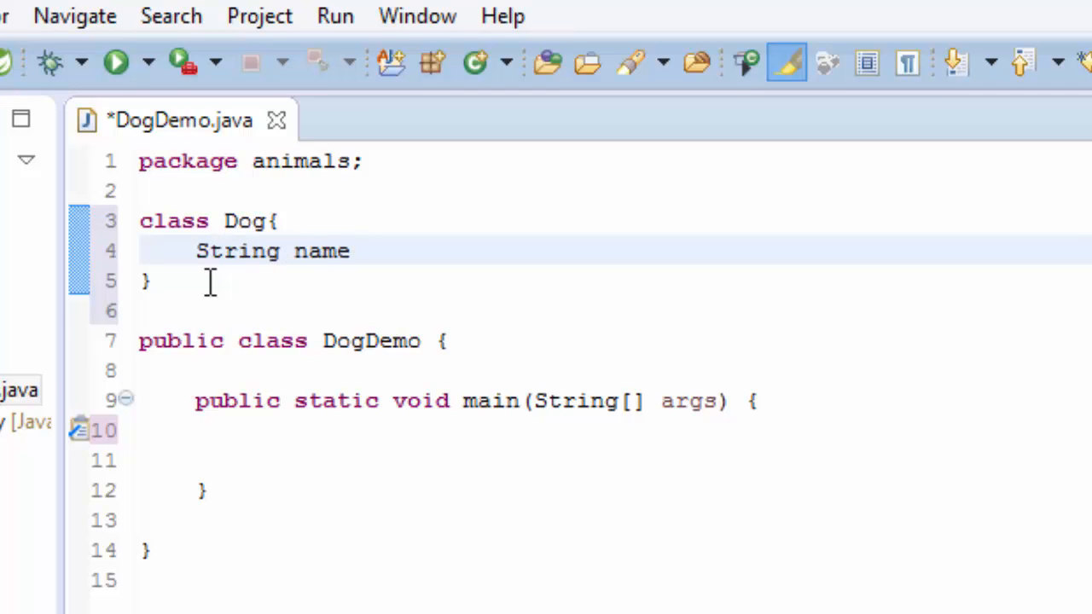
pyautogui.write(';')
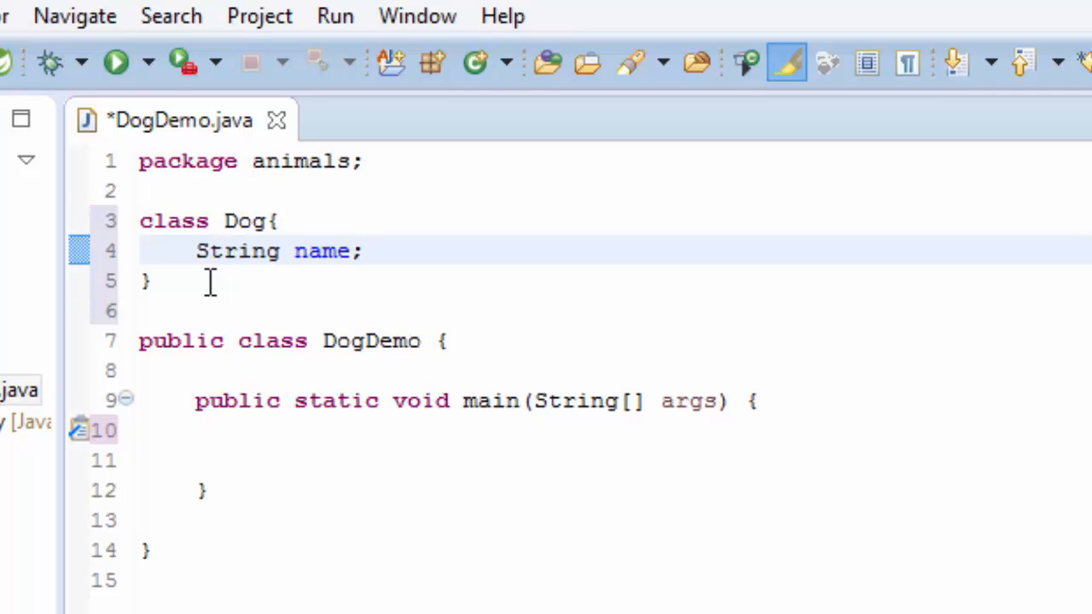
pyautogui.write('in')
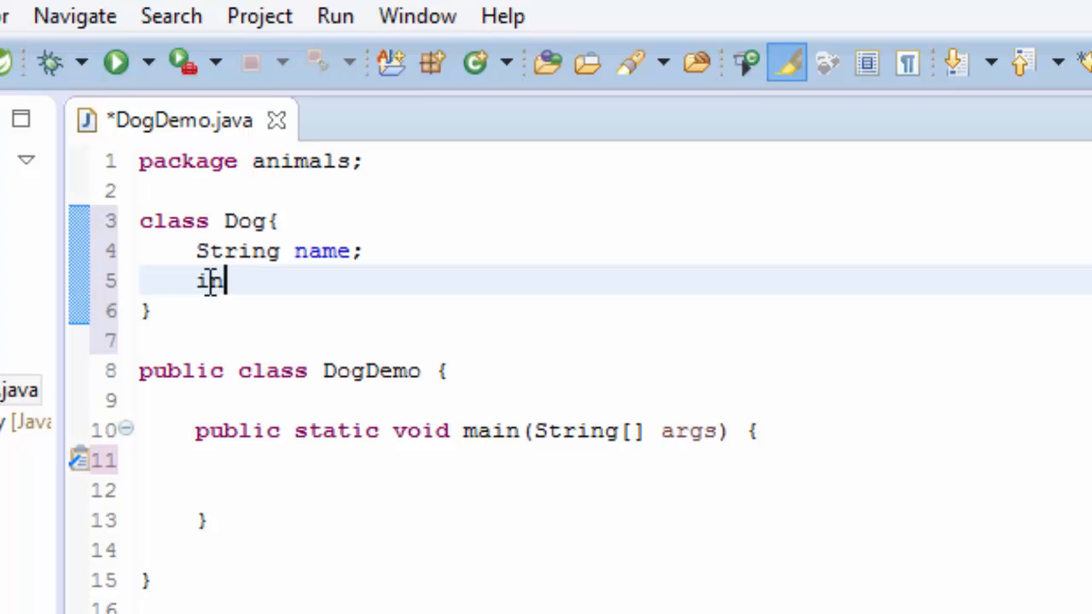
pyautogui.write('t a')
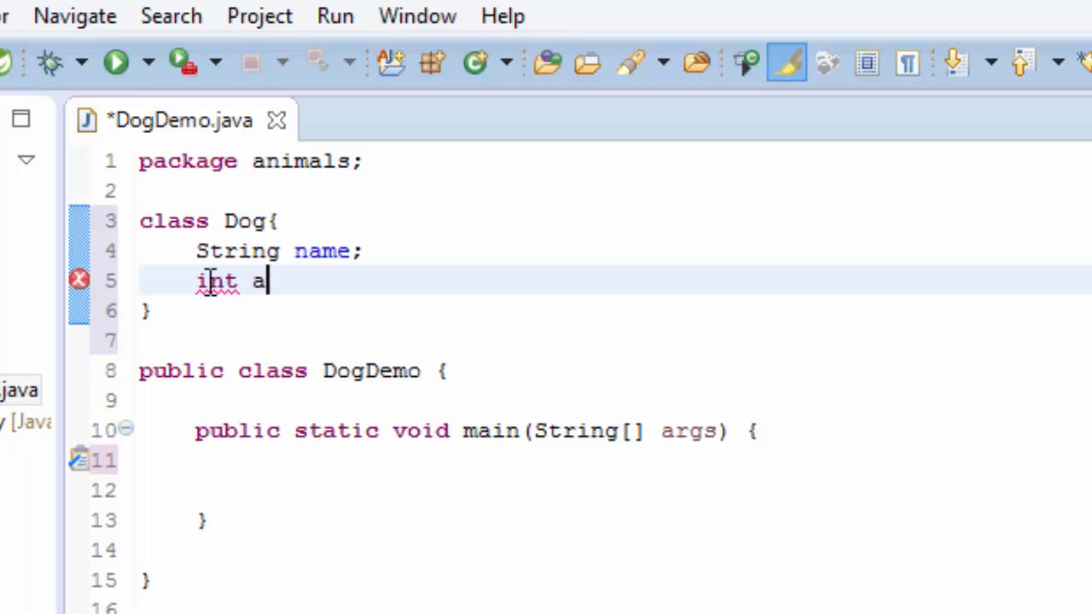
pyautogui.write('ge')
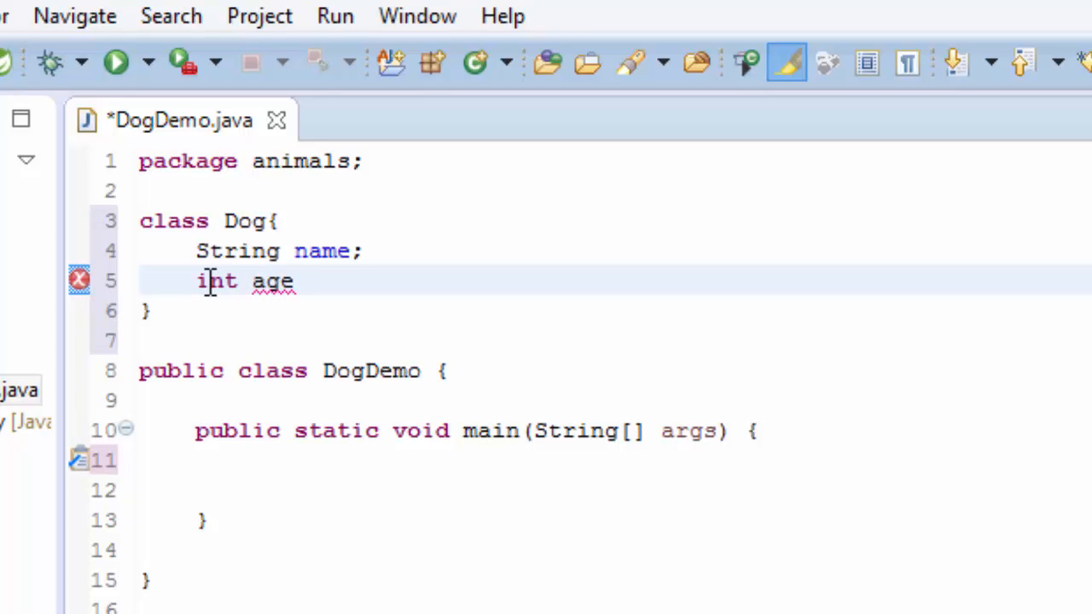
pyautogui.write(';')
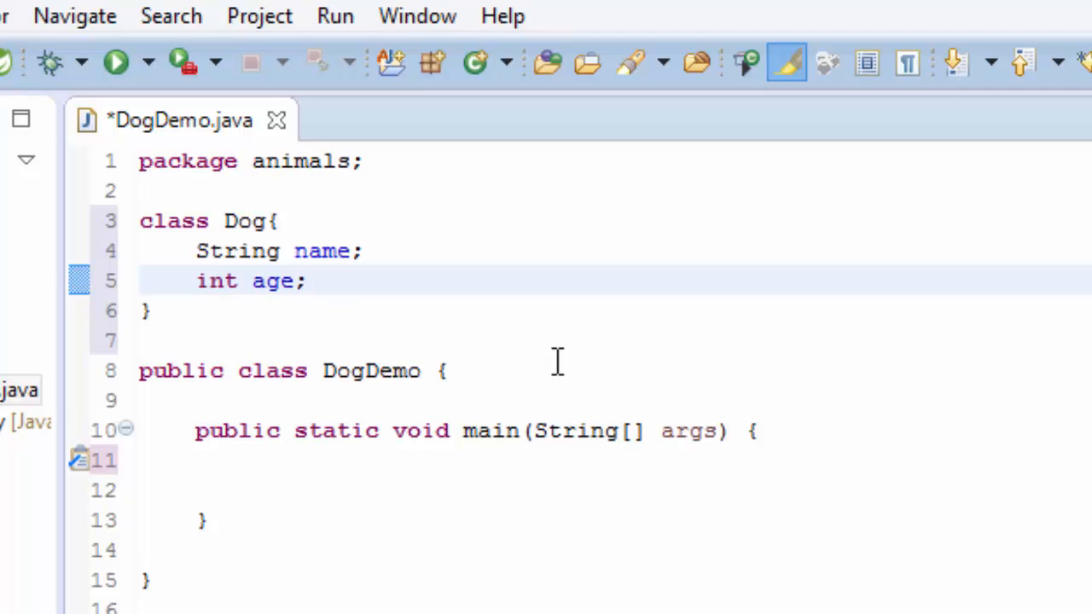
pyautogui.click(345, 282)
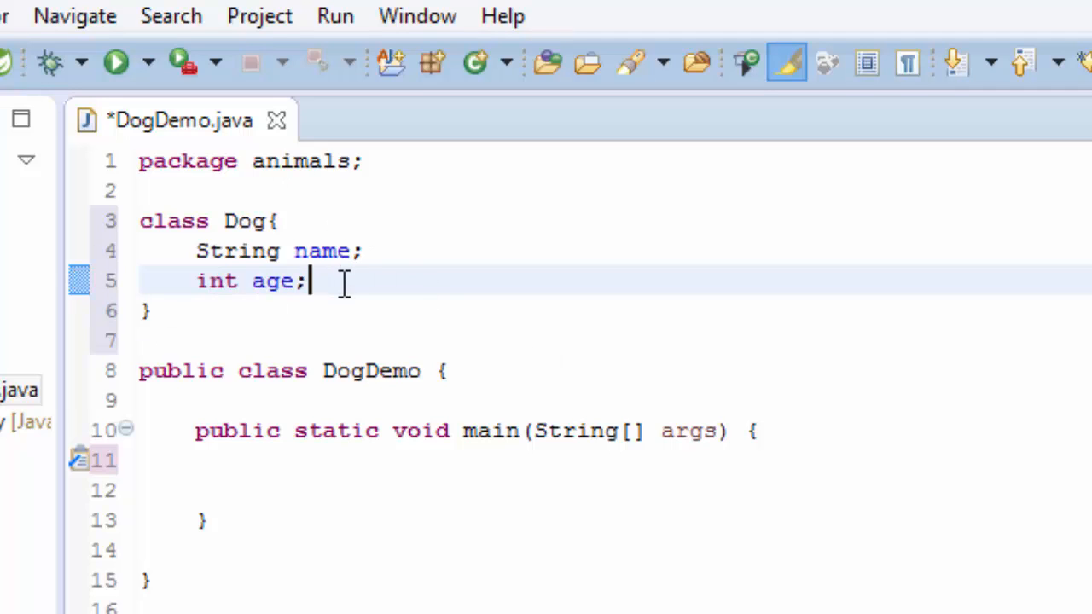
pyautogui.press('Enter')
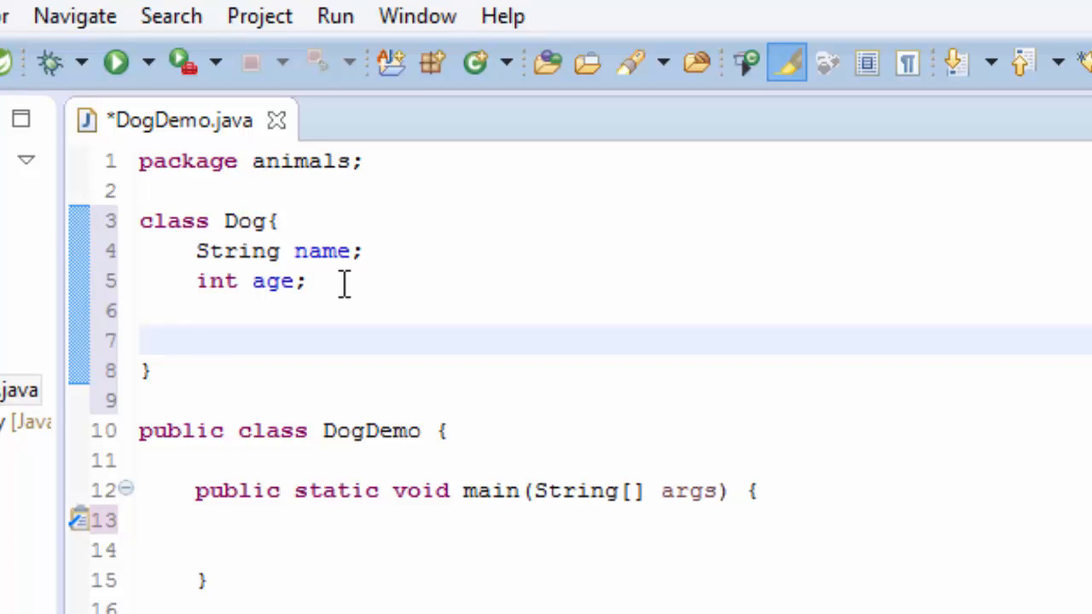
# Step: Add a Dog constructor taking String name and int age parameters
pyautogui.write('Dog(){}')
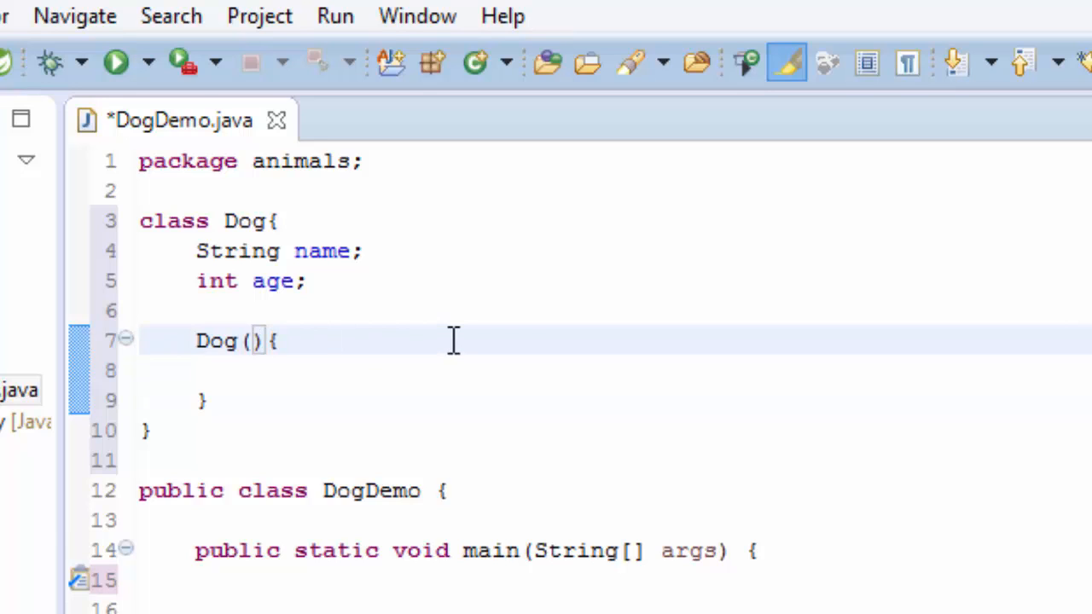
pyautogui.write('Stri')
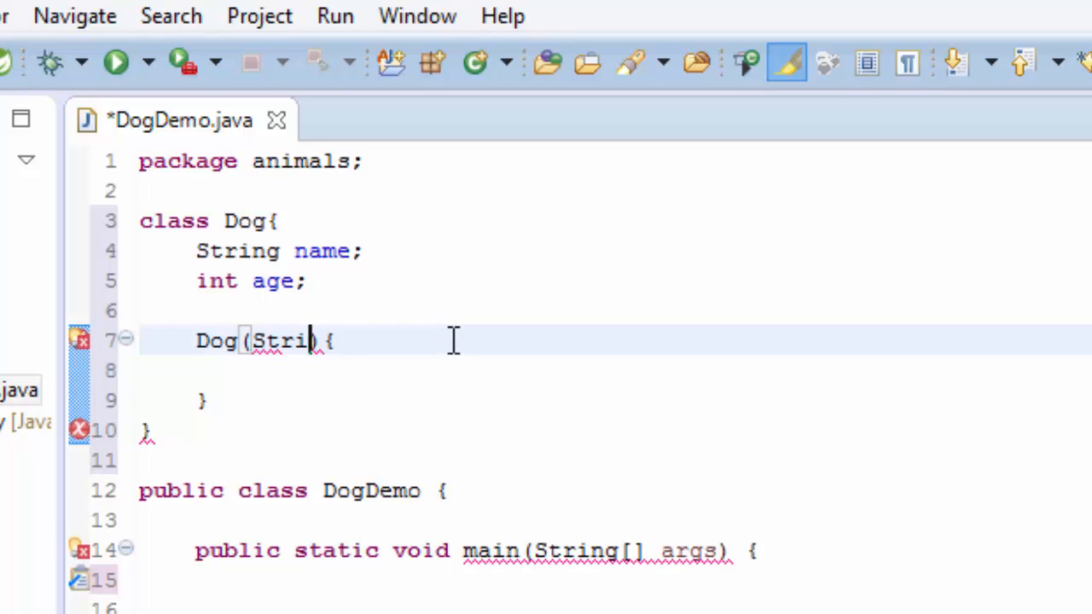
pyautogui.write('ng name,')
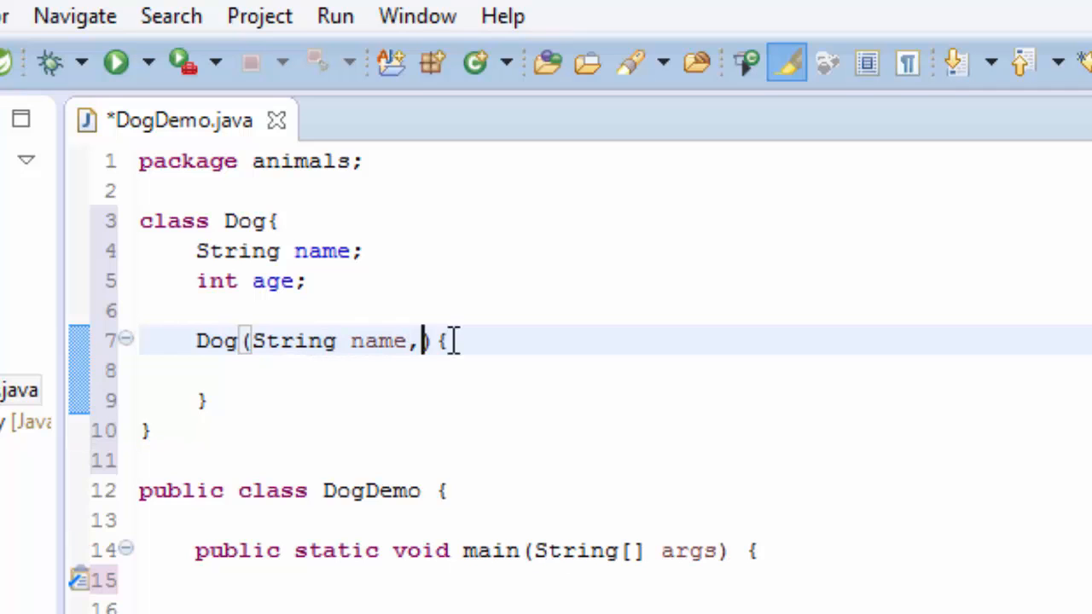
pyautogui.write('int age')
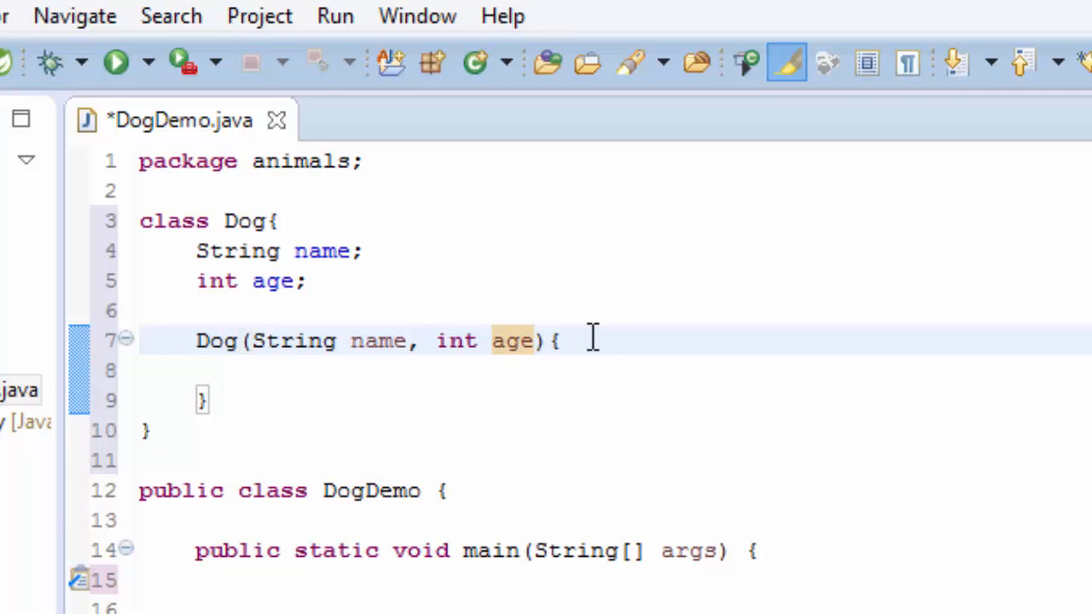
# Step: Fill the constructor body with this.name = name; and this.age = age;
pyautogui.write('this name')
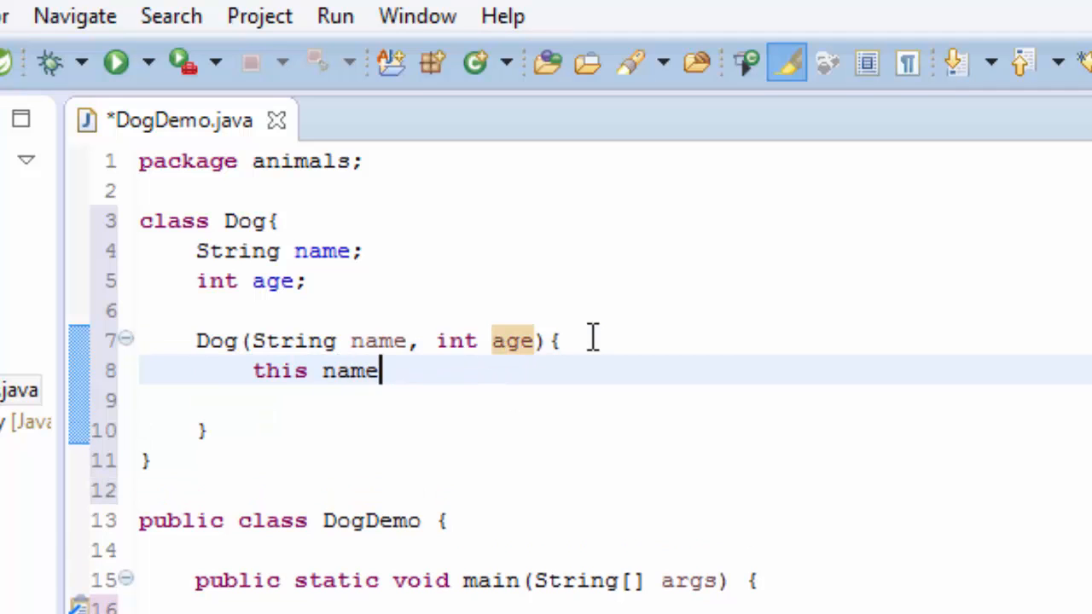
pyautogui.write('= name')
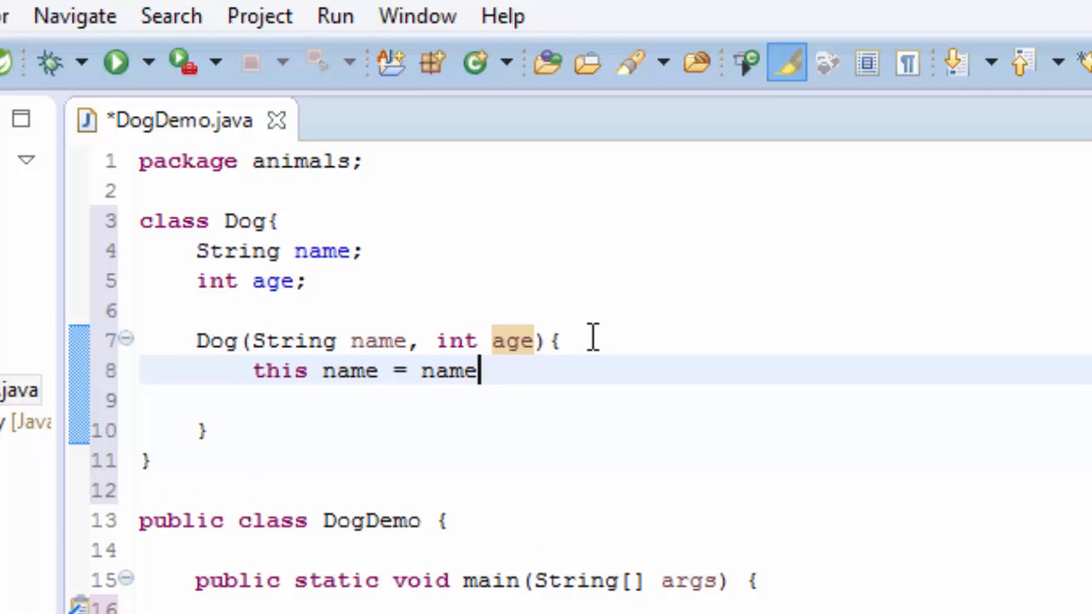
pyautogui.write(';')
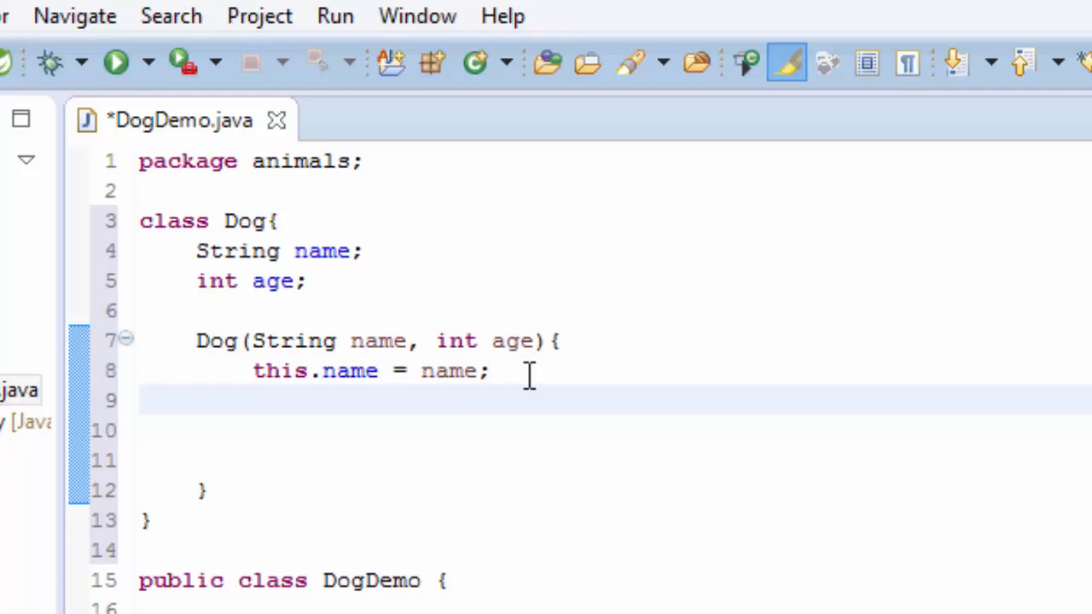
pyautogui.write('this.')
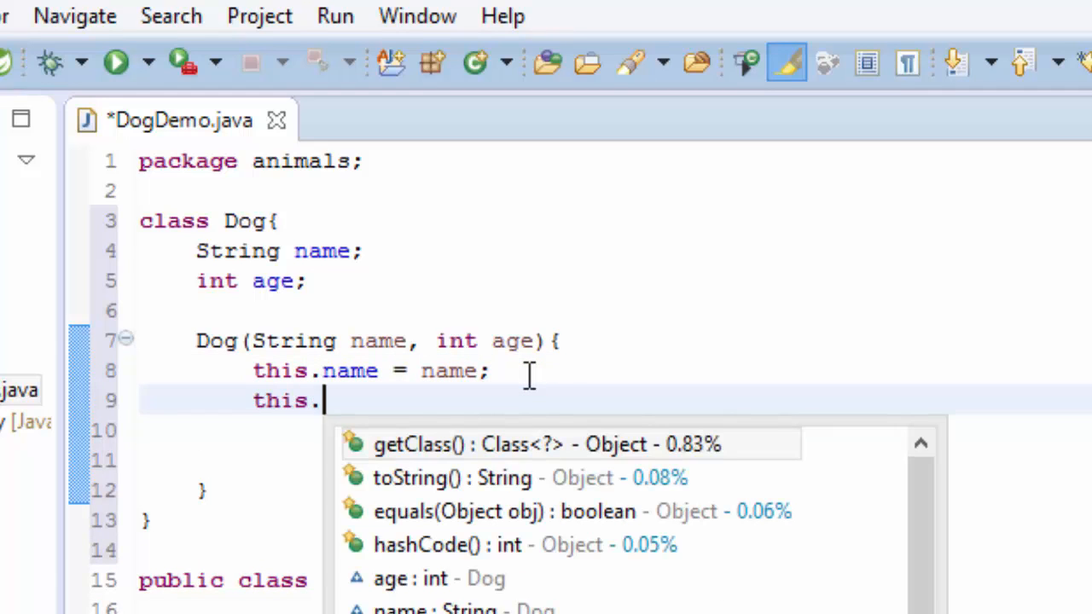
pyautogui.write('age')
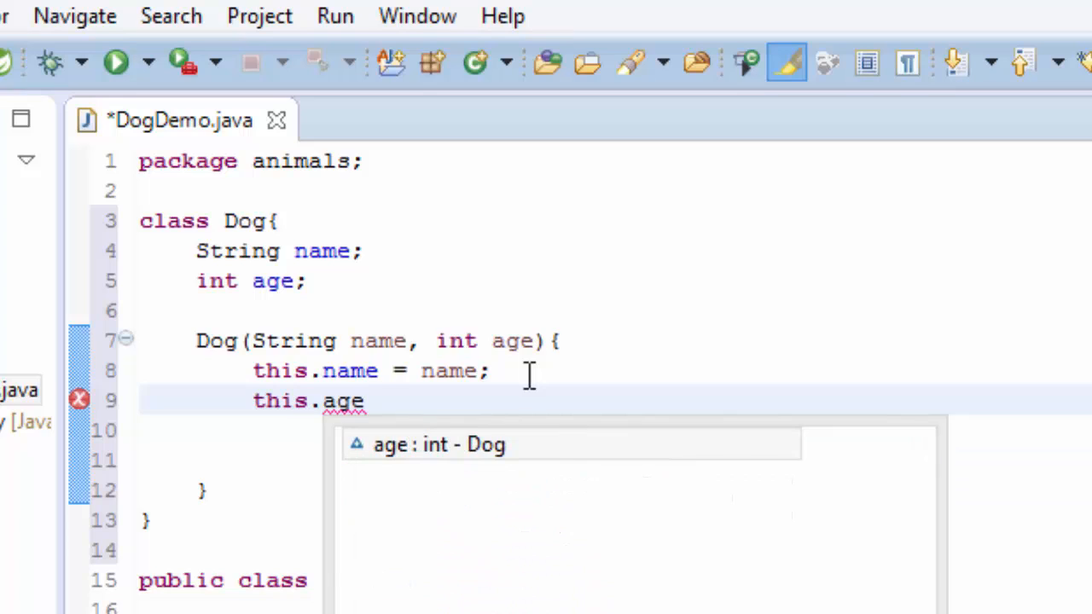
pyautogui.write('= age')
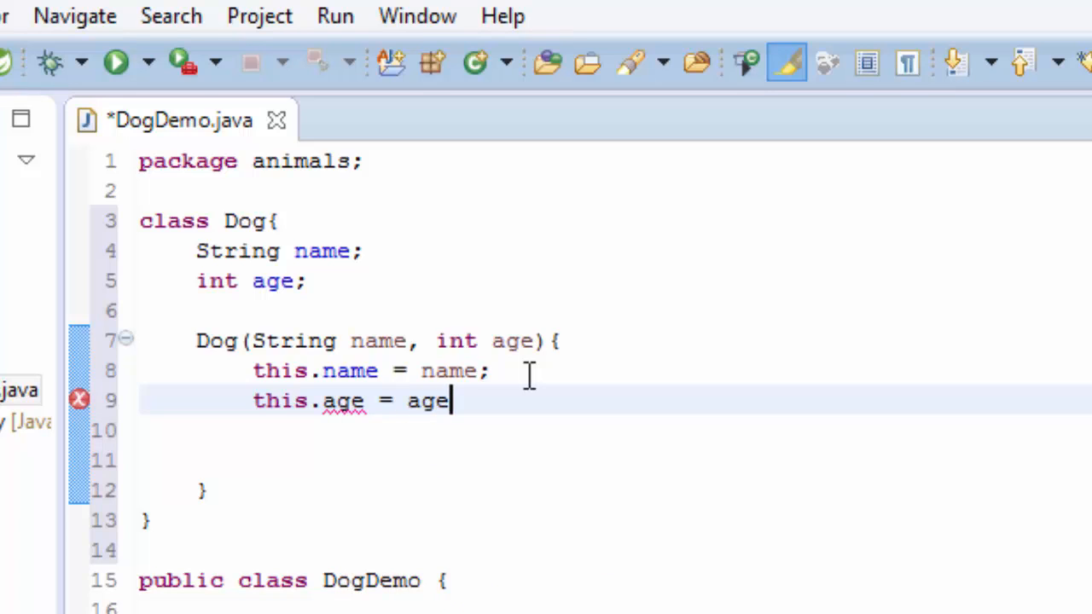
pyautogui.write(';')
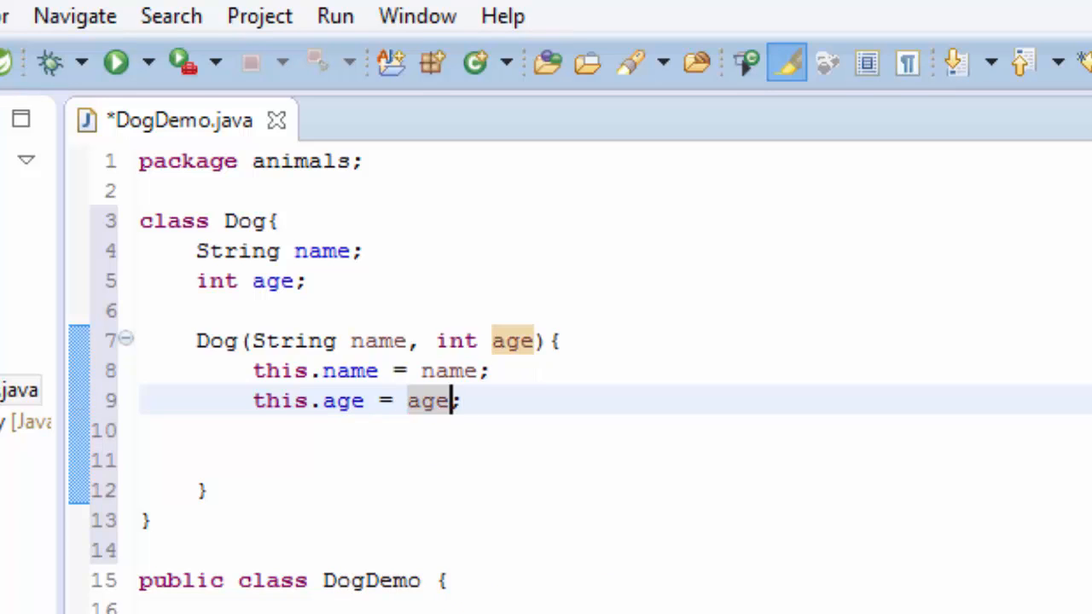
pyautogui.click(350, 490)
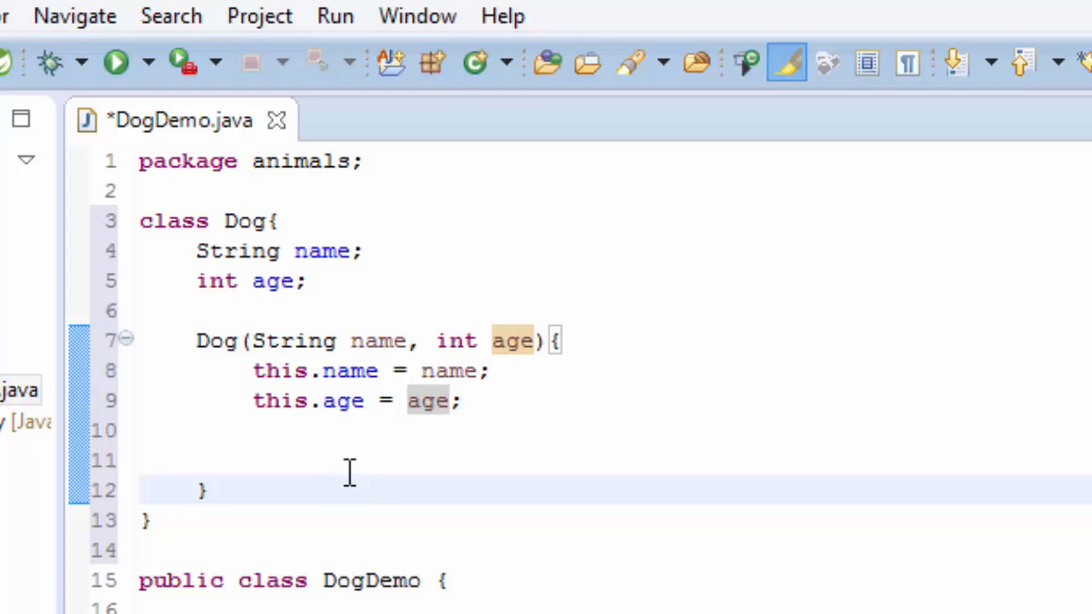
# Step: Write public void pritDog() with an empty body below the constructor
pyautogui.write('pbul')
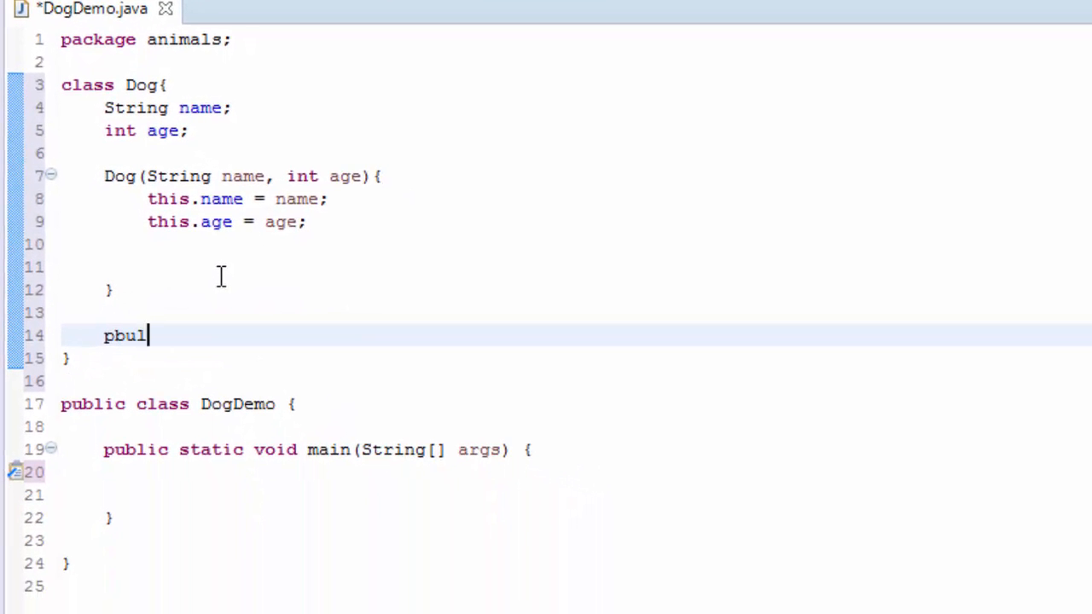
pyautogui.press('BackSpace')
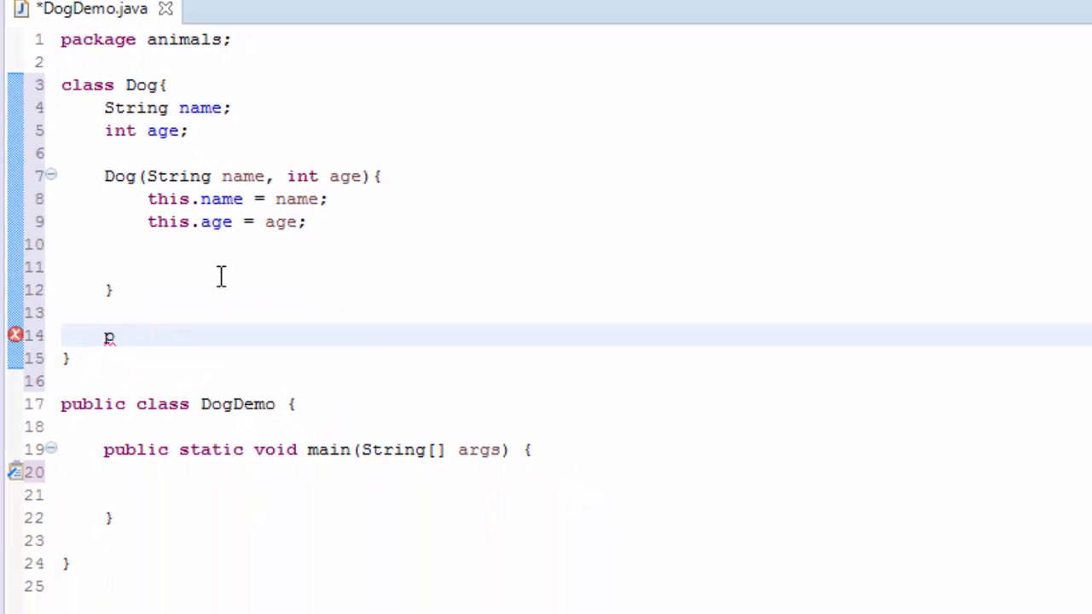
pyautogui.write('ublic')
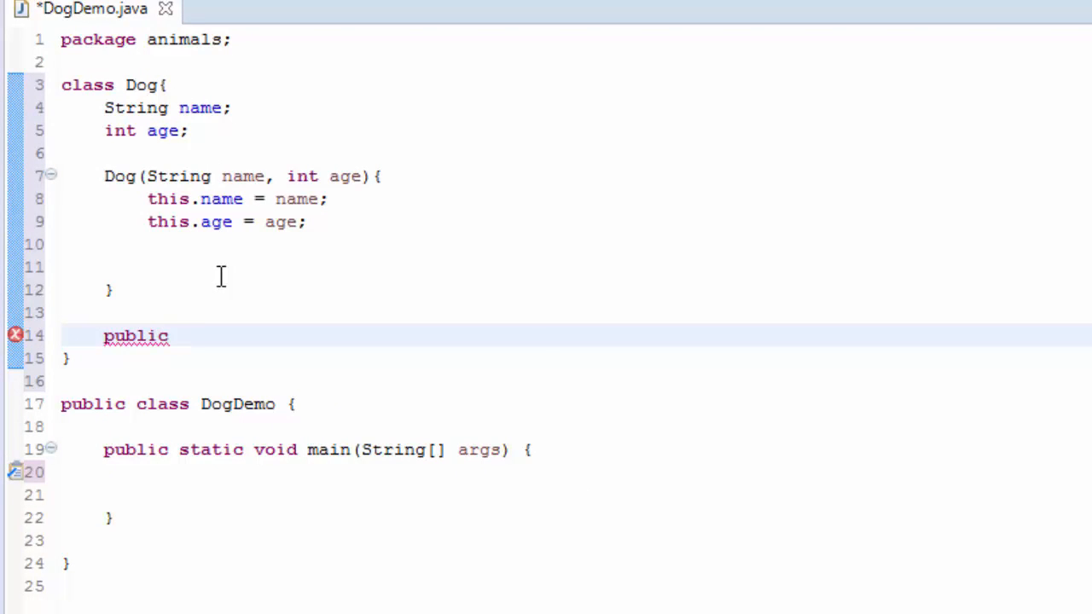
pyautogui.write('void')
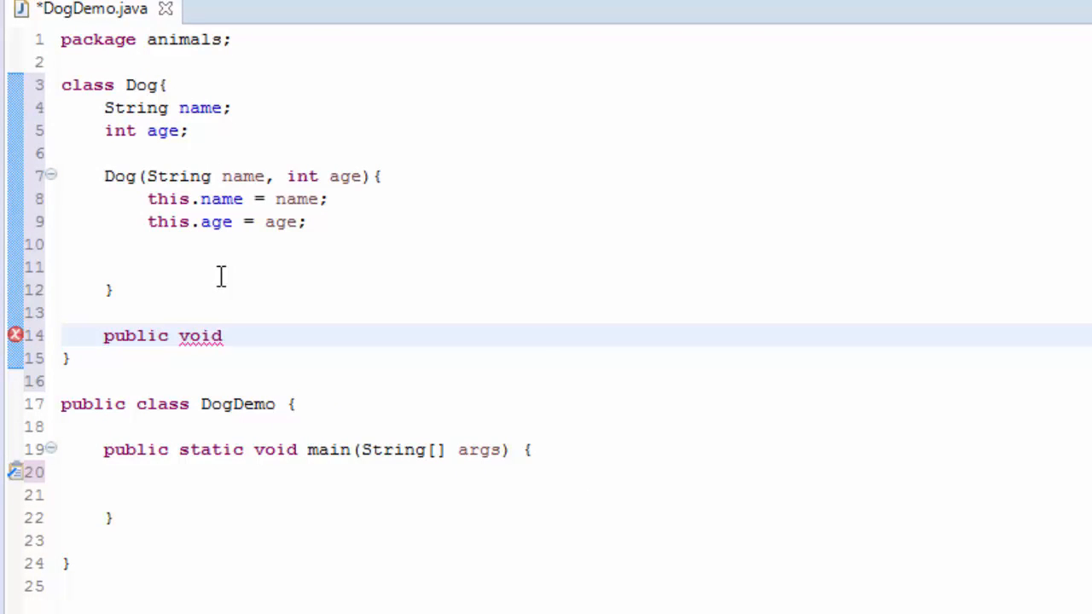
pyautogui.write('pri')
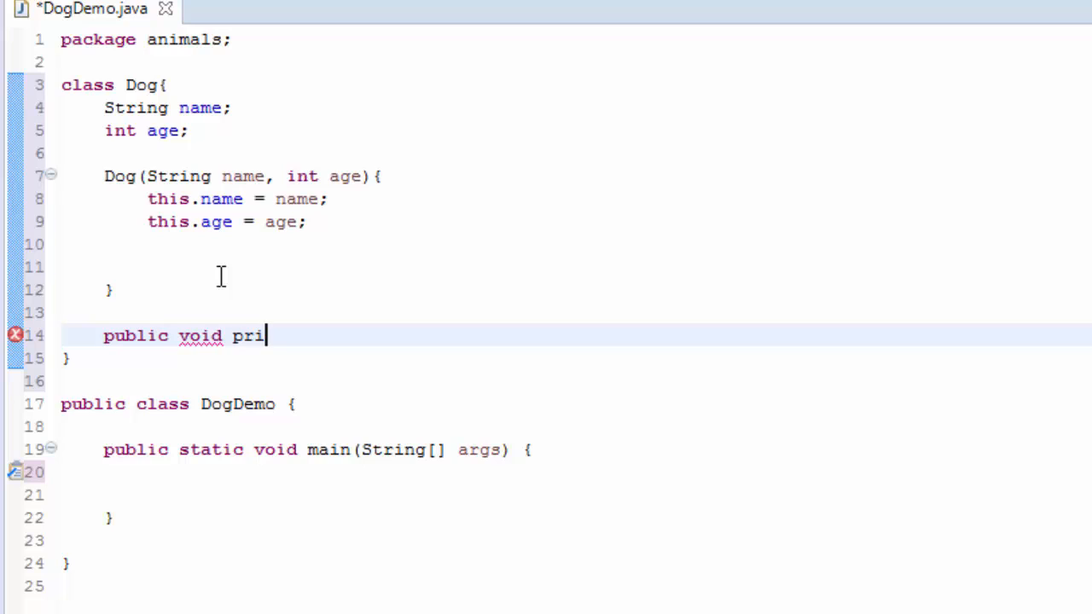
pyautogui.write('t')
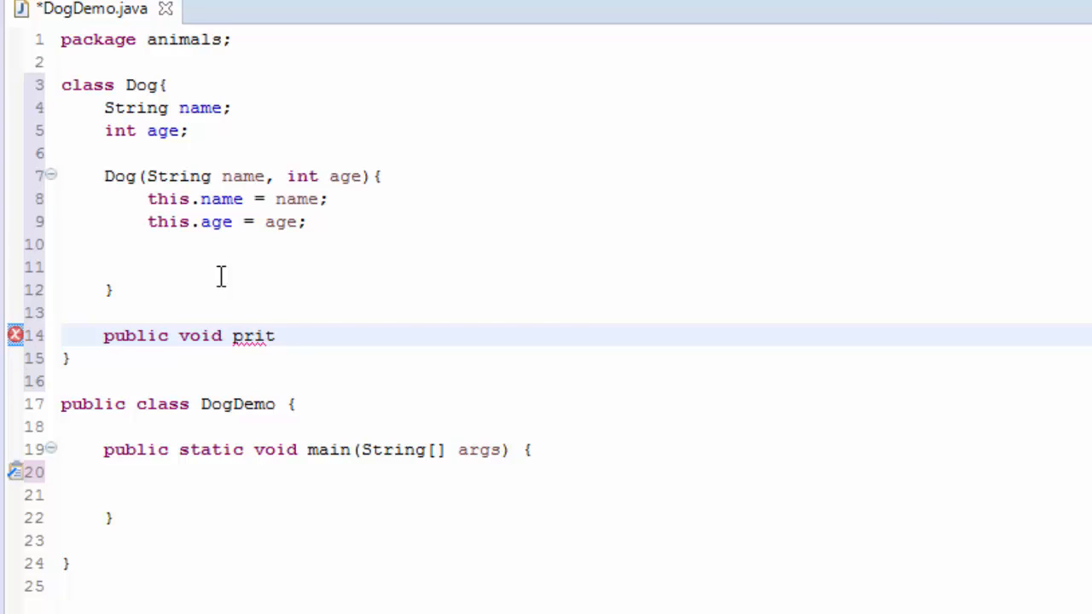
pyautogui.write('Dog')
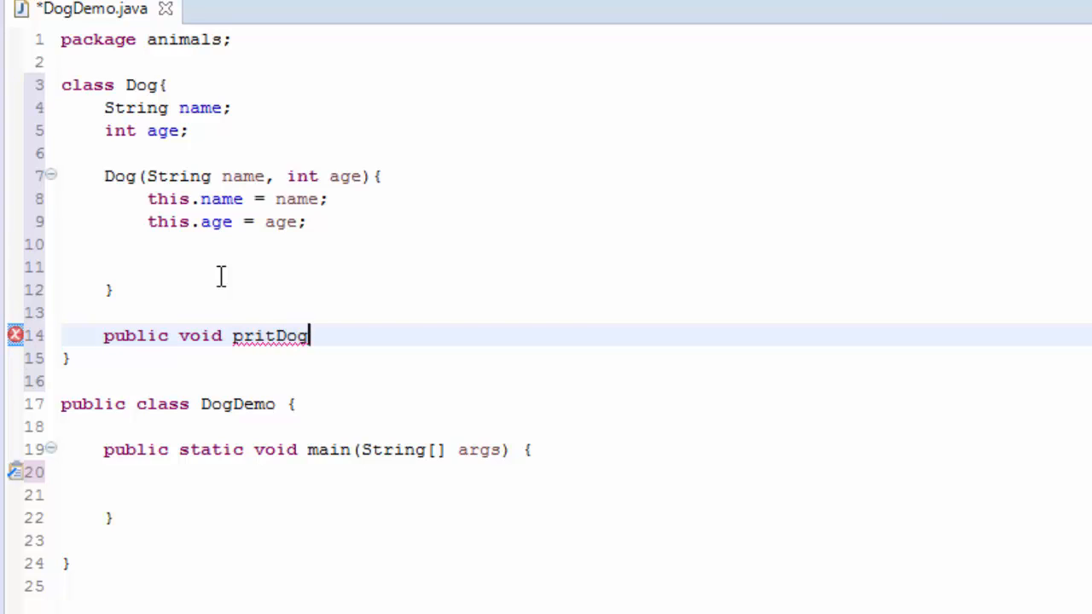
pyautogui.write('()')
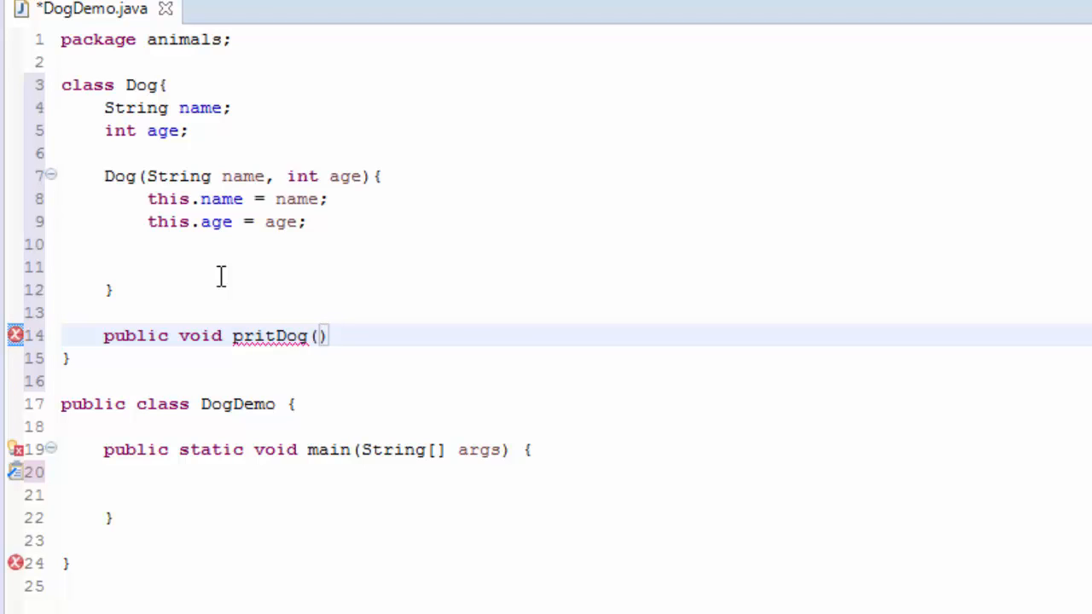
pyautogui.write('{}')
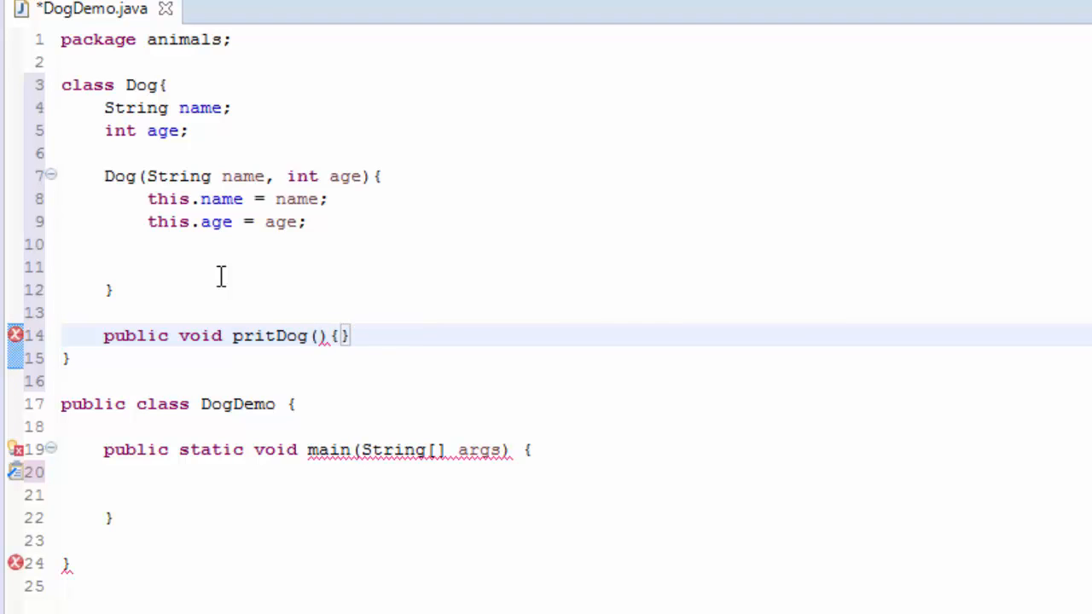
pyautogui.press('Return')
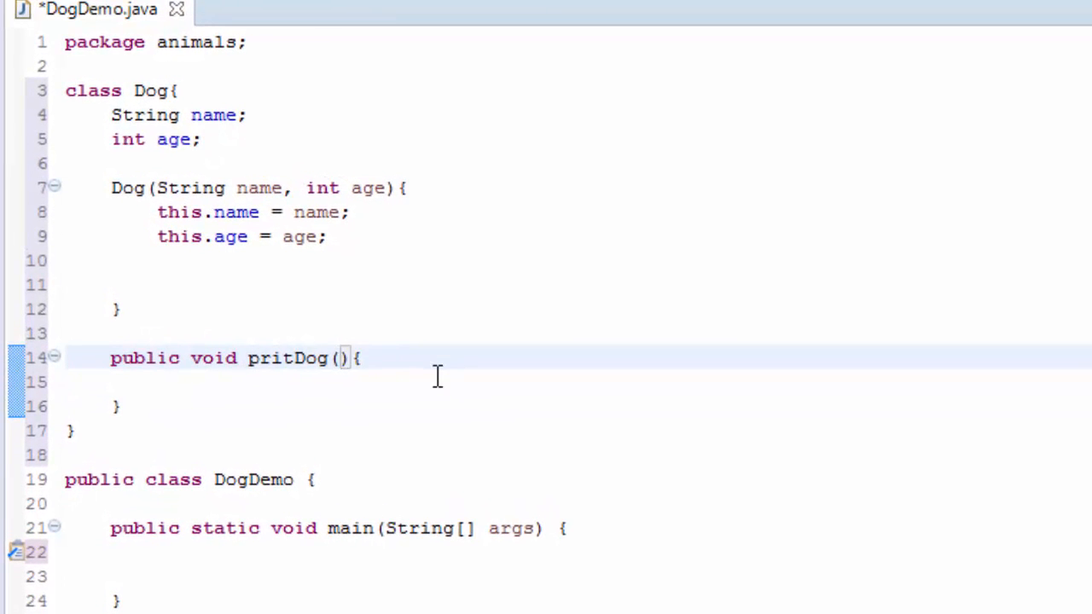
# Step: Add the Dog dog parameter to pritDog
pyautogui.write('Do')
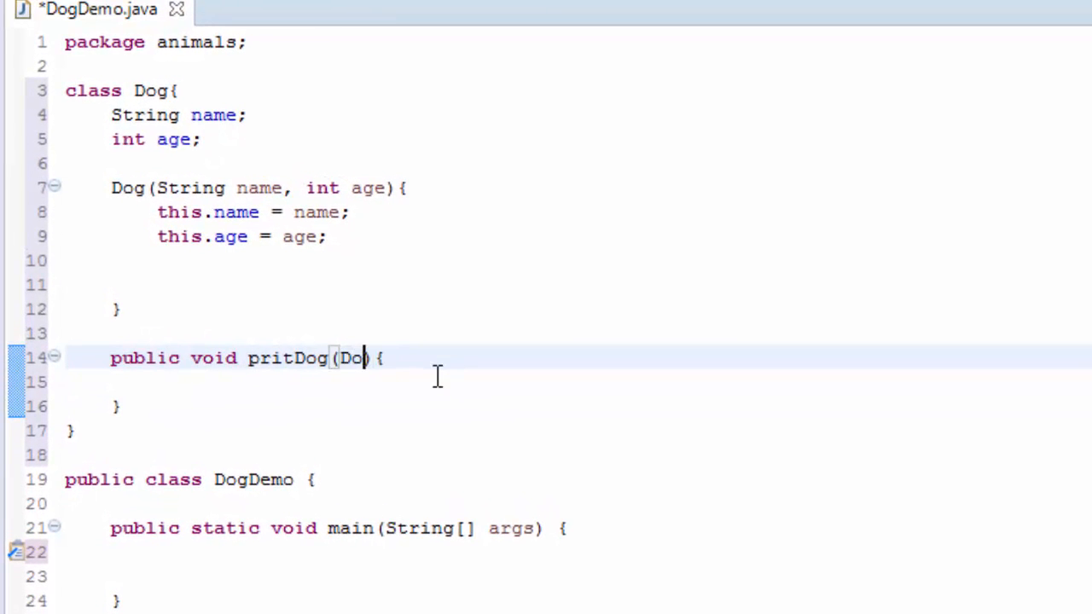
pyautogui.write('g')
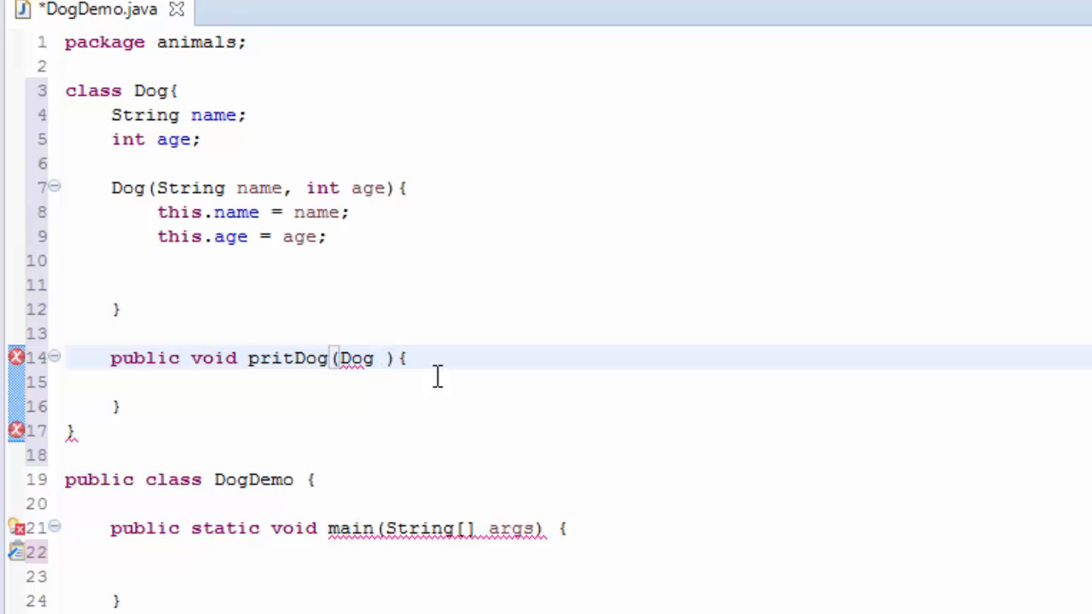
pyautogui.write('do')
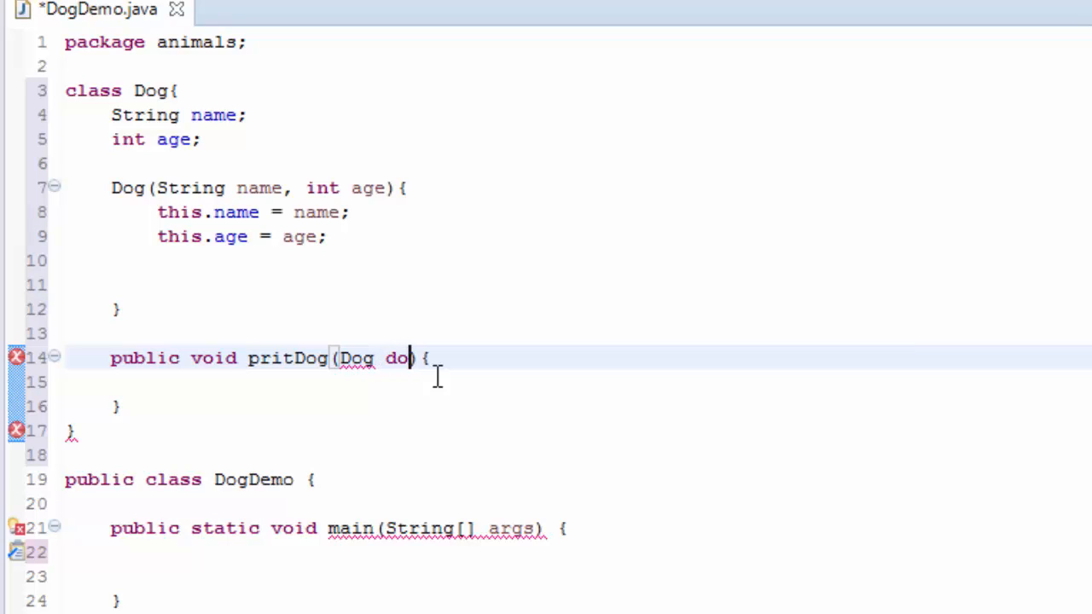
pyautogui.write('g')
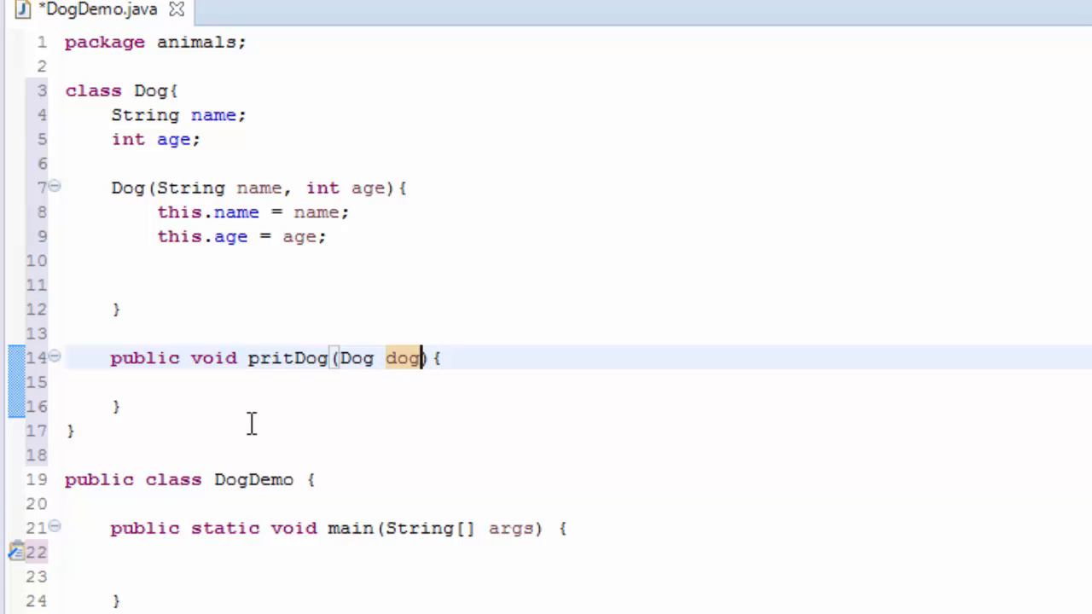
pyautogui.click(158, 91)
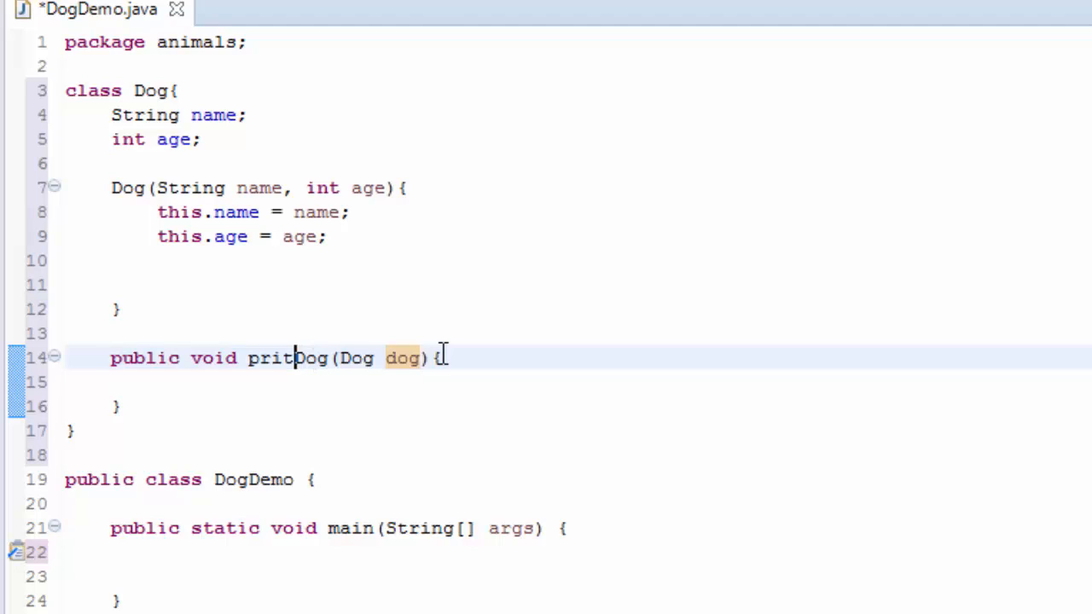
pyautogui.click(467, 358)
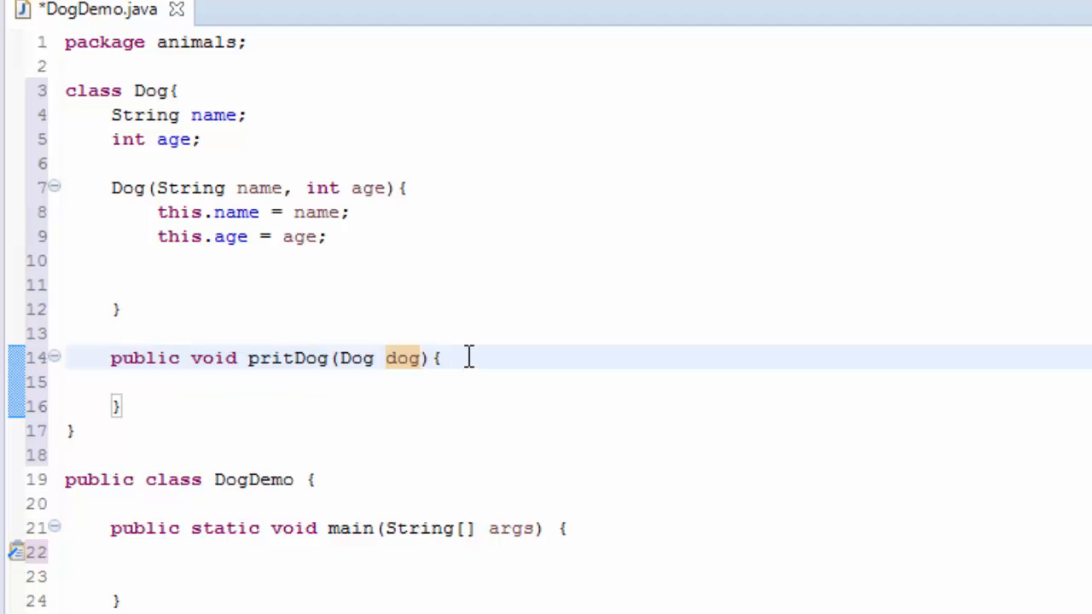
# Step: Expand syso in pritDog into println("Name is " + name + " and age is " + age)
pyautogui.write('syso')
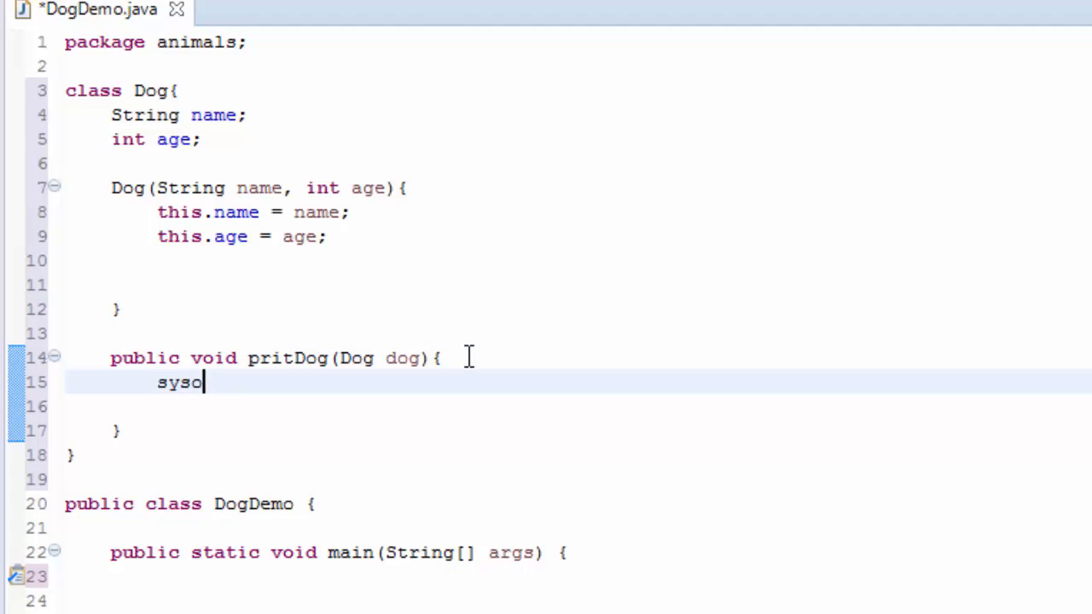
pyautogui.press('Enter')
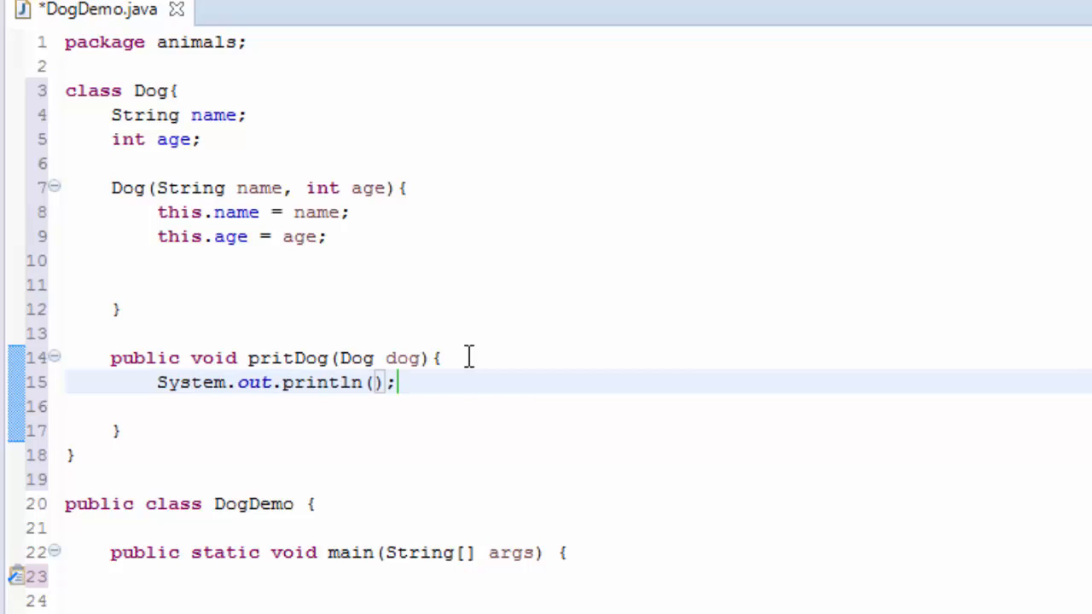
pyautogui.write('""')
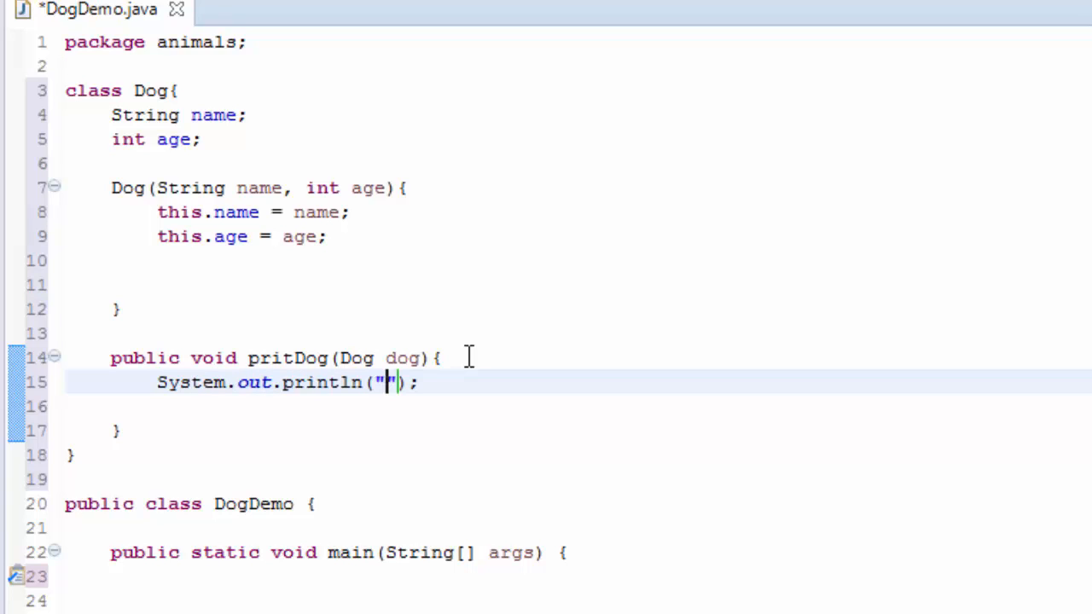
pyautogui.write('Name is')
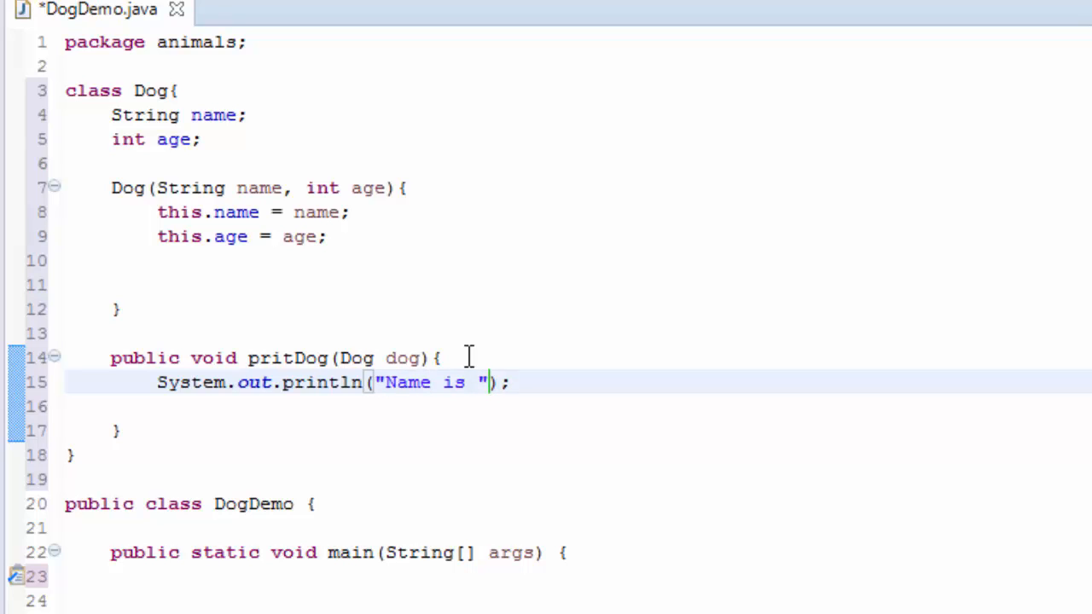
pyautogui.write('+')
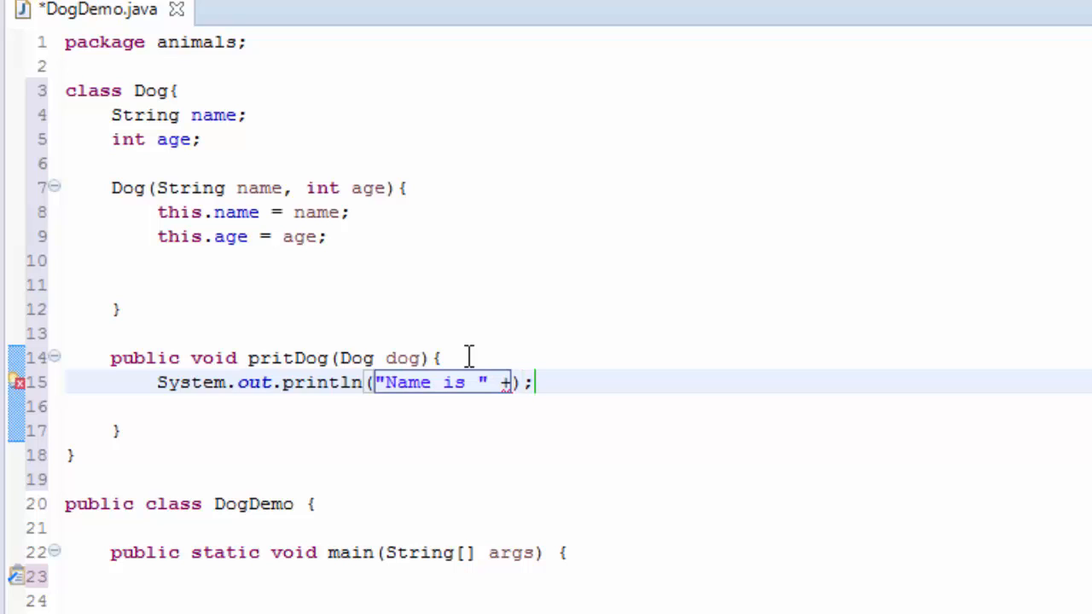
pyautogui.write('name')
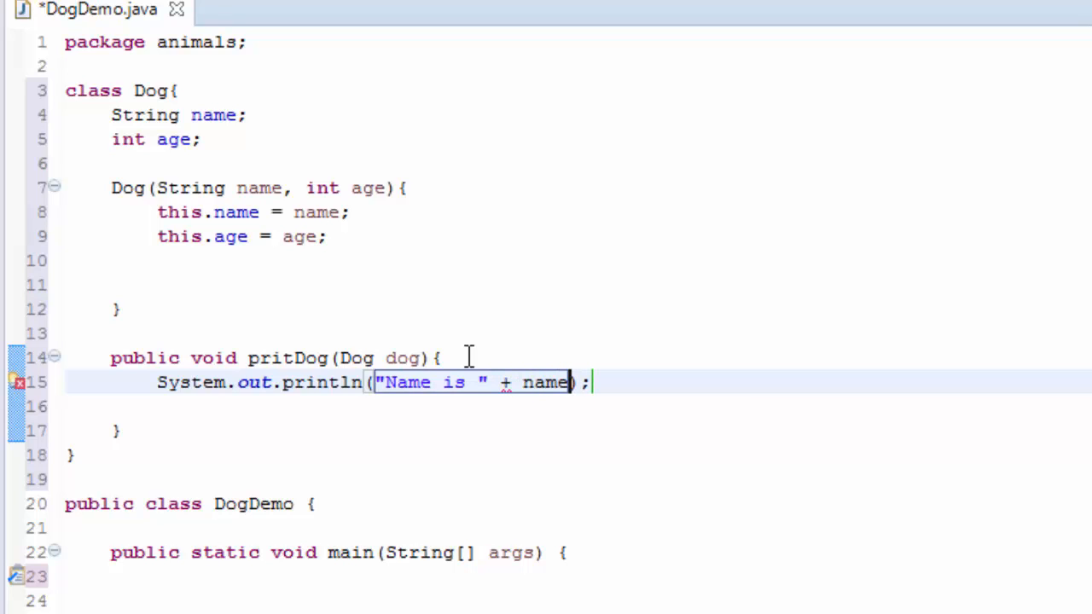
pyautogui.write('+ " and age is "')
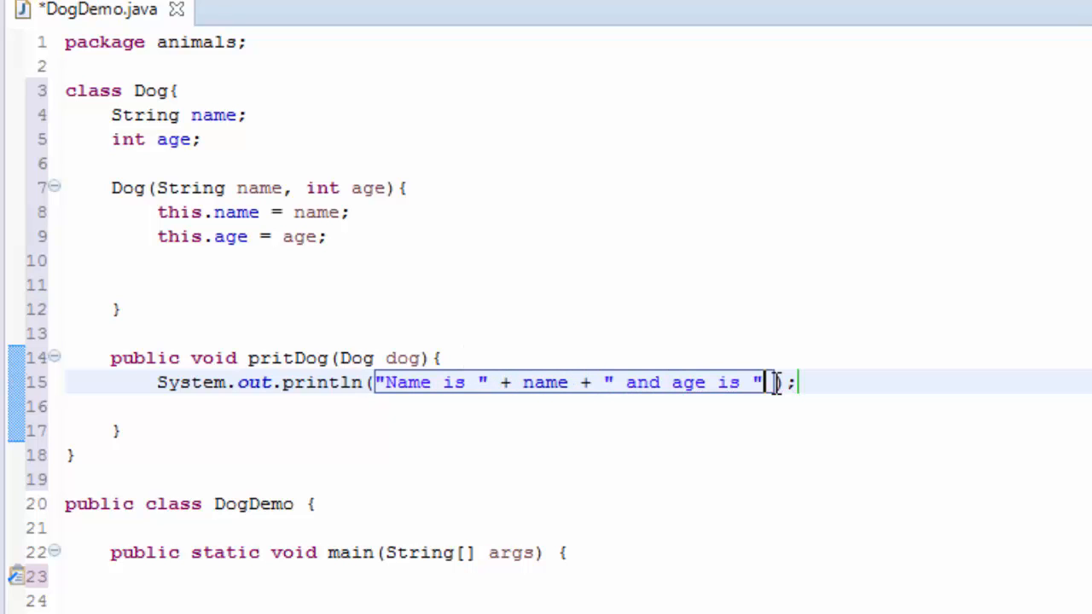
pyautogui.write('+ ag')
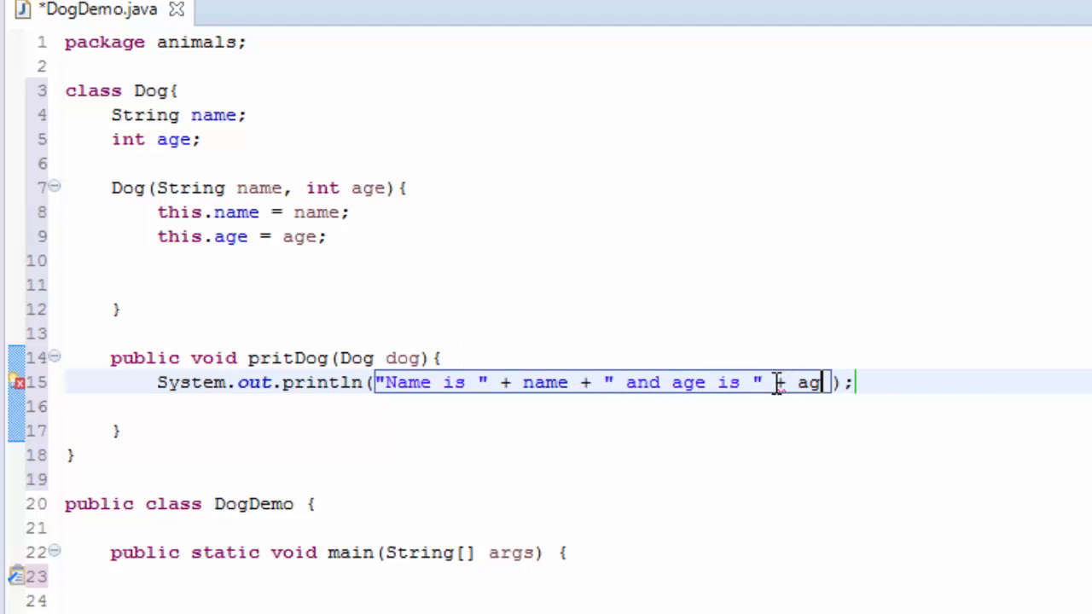
pyautogui.write('e')
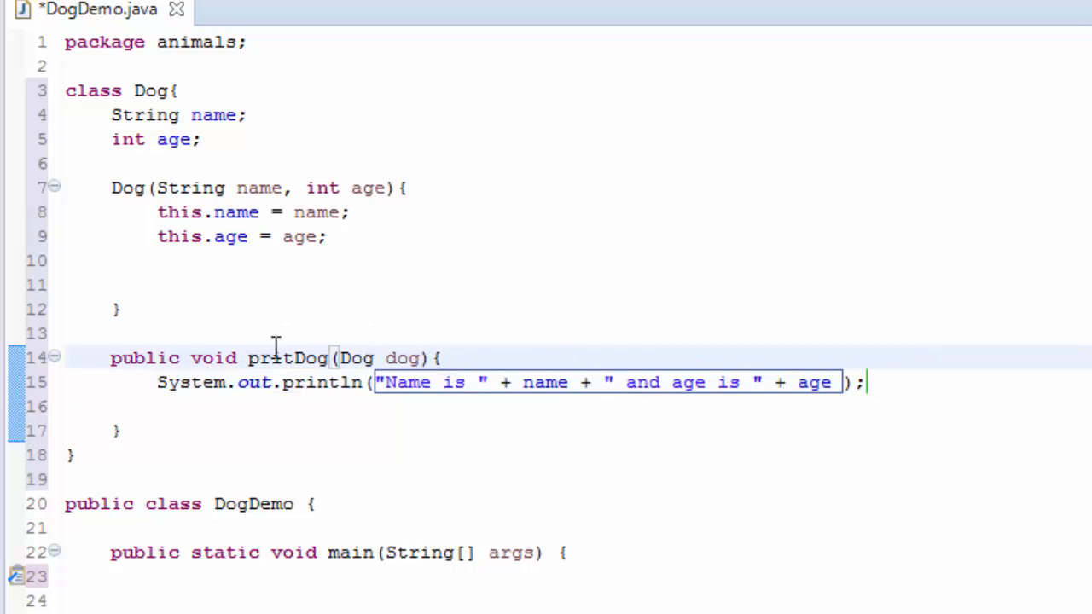
pyautogui.scroll(-3)
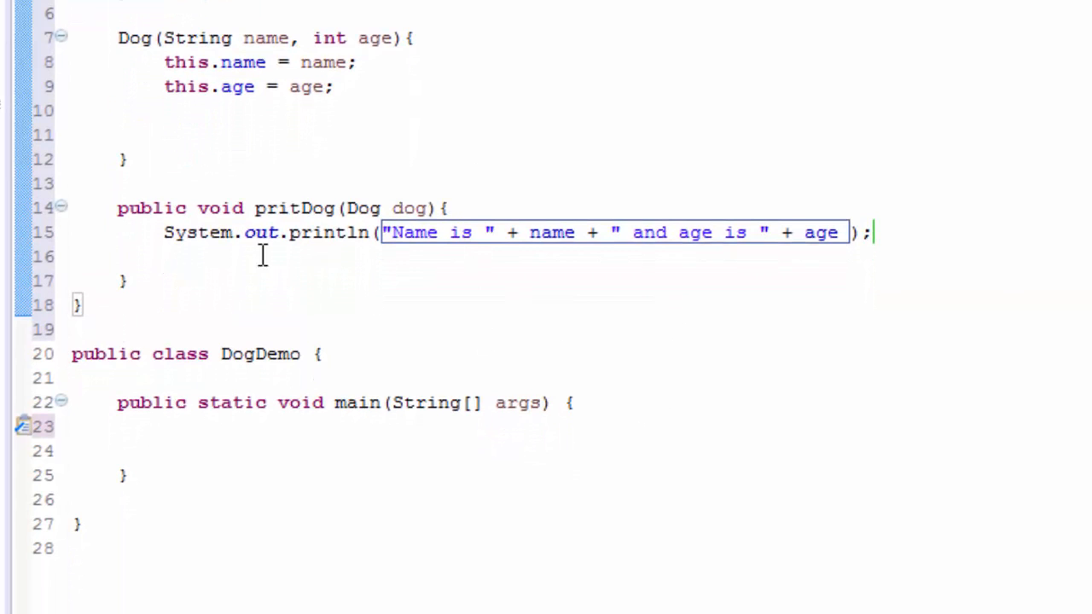
pyautogui.doubleClick(385, 207)
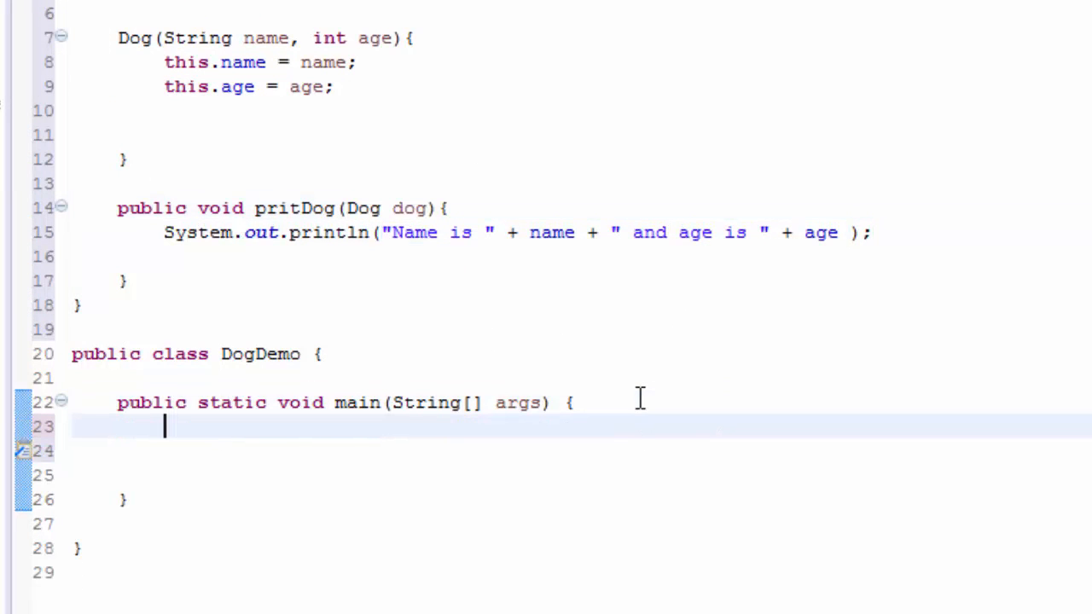
# Step: In main, write Dog dog = new Dog("Fox", 7);
pyautogui.write('D')
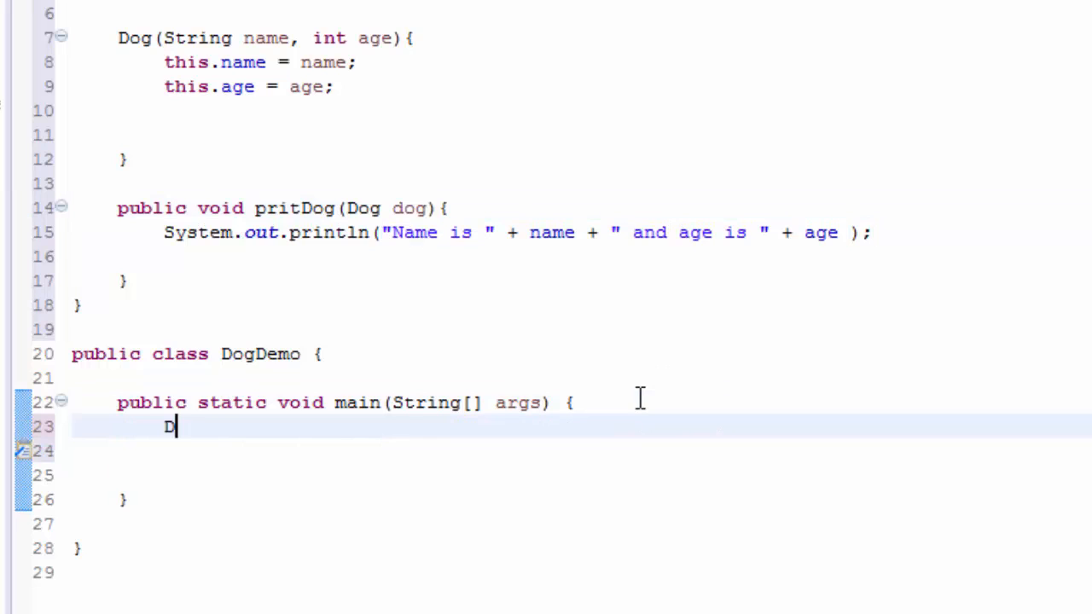
pyautogui.write('og dog =')
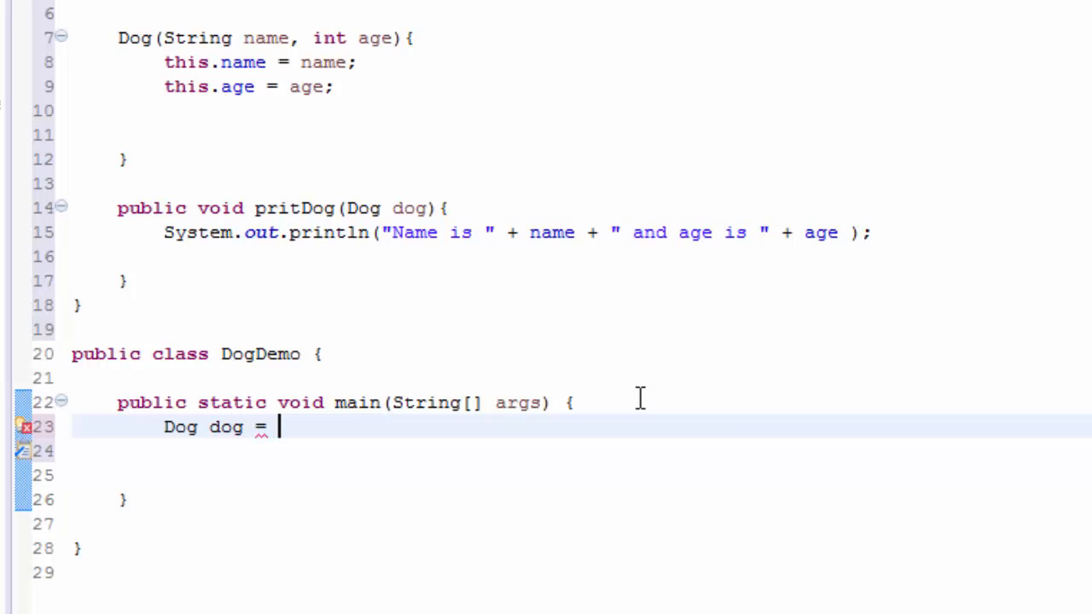
pyautogui.write('new D')
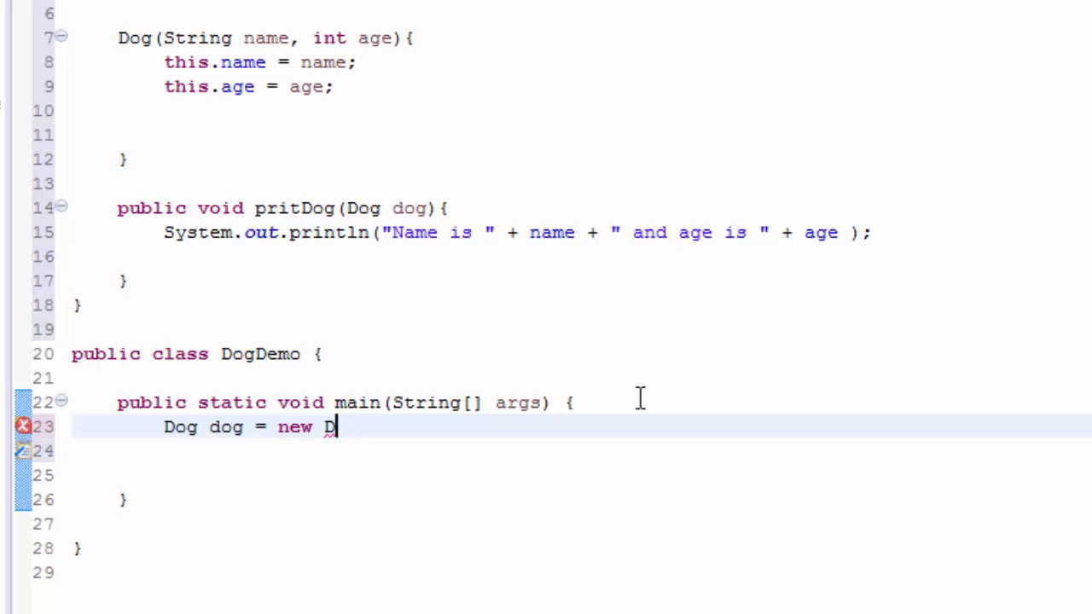
pyautogui.write('og();')
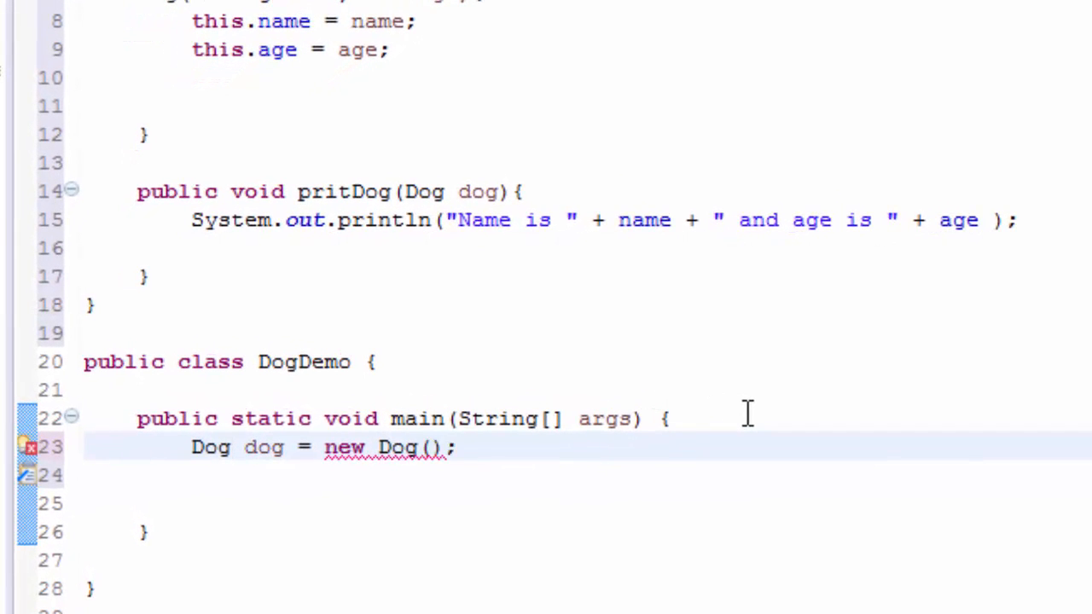
pyautogui.click(435, 447)
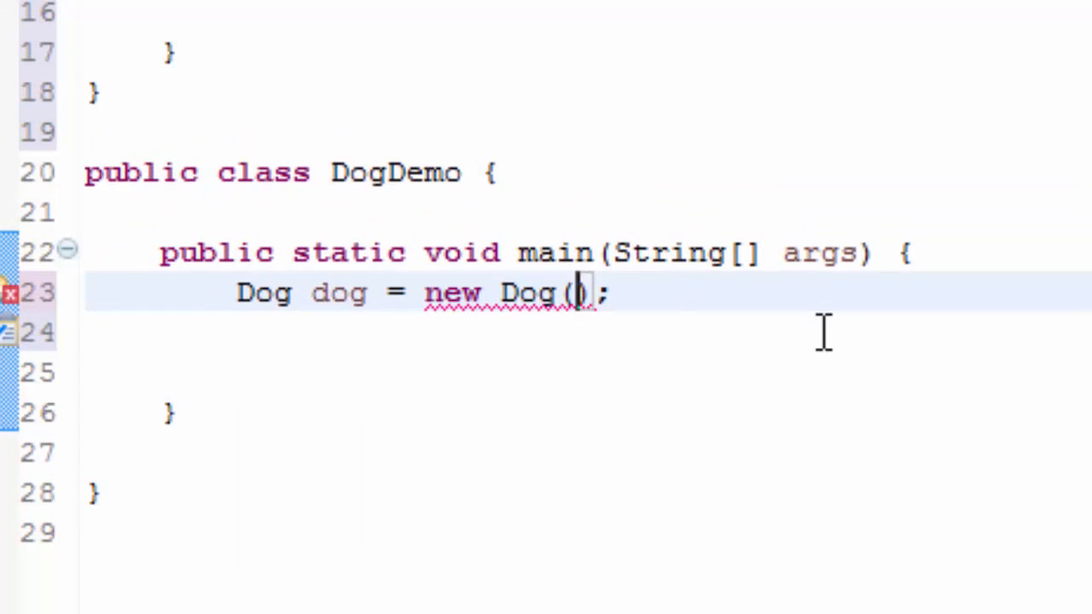
pyautogui.write('"Fo')
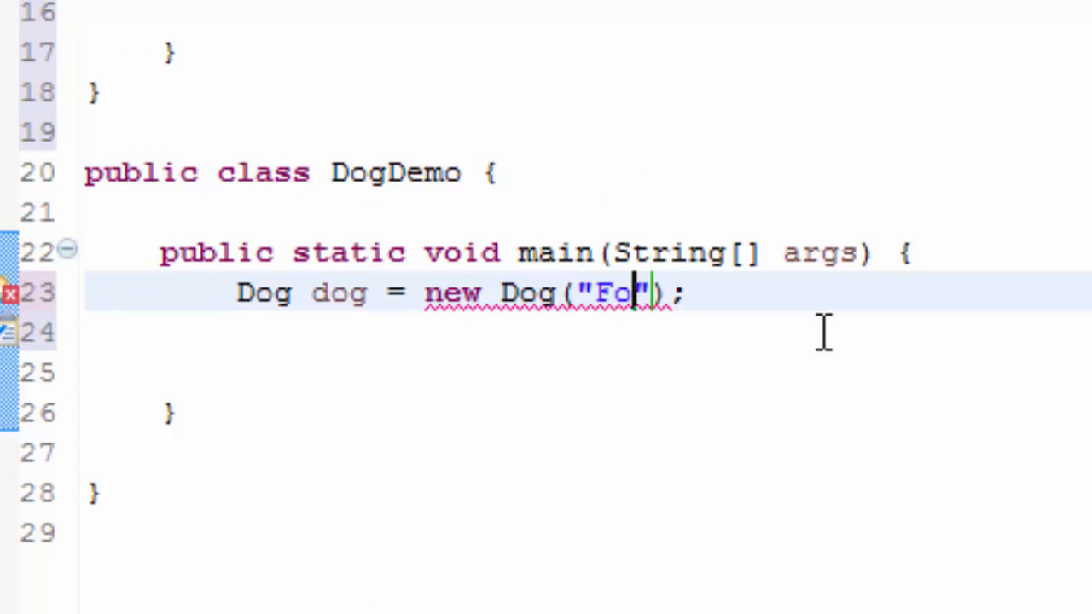
pyautogui.write('x')
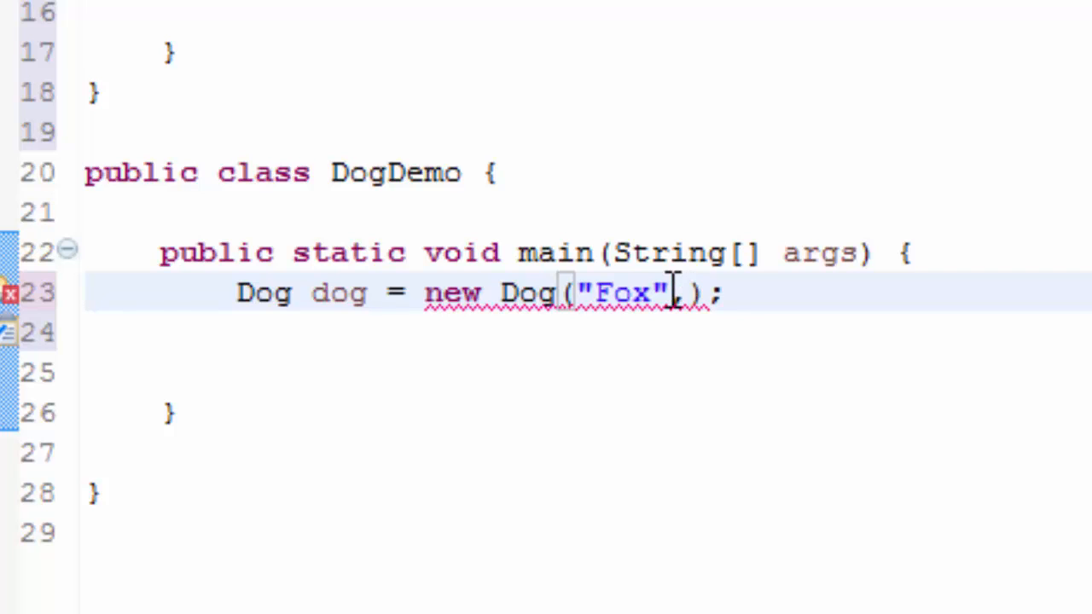
pyautogui.write(', 7')
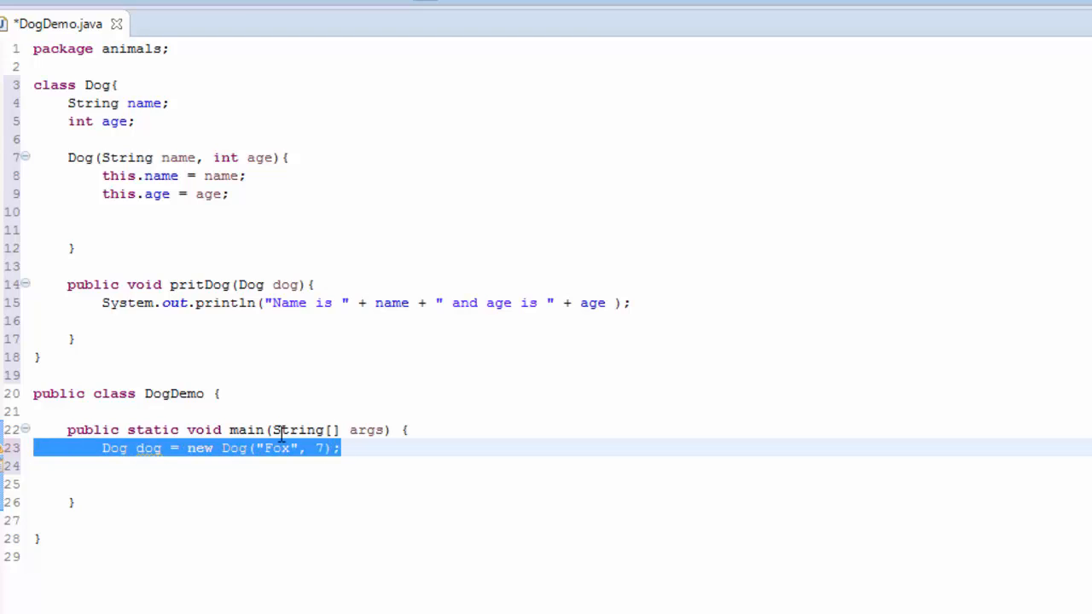
# Step: Check the dog variable's occurrences and open a blank line below its creation
pyautogui.click(290, 448)
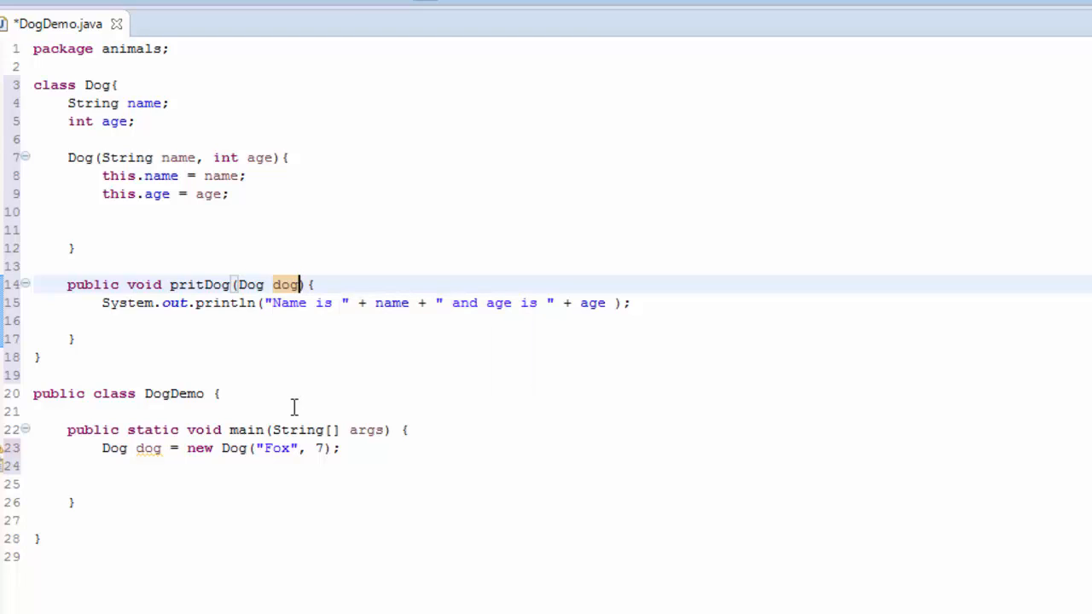
pyautogui.doubleClick(148, 447)
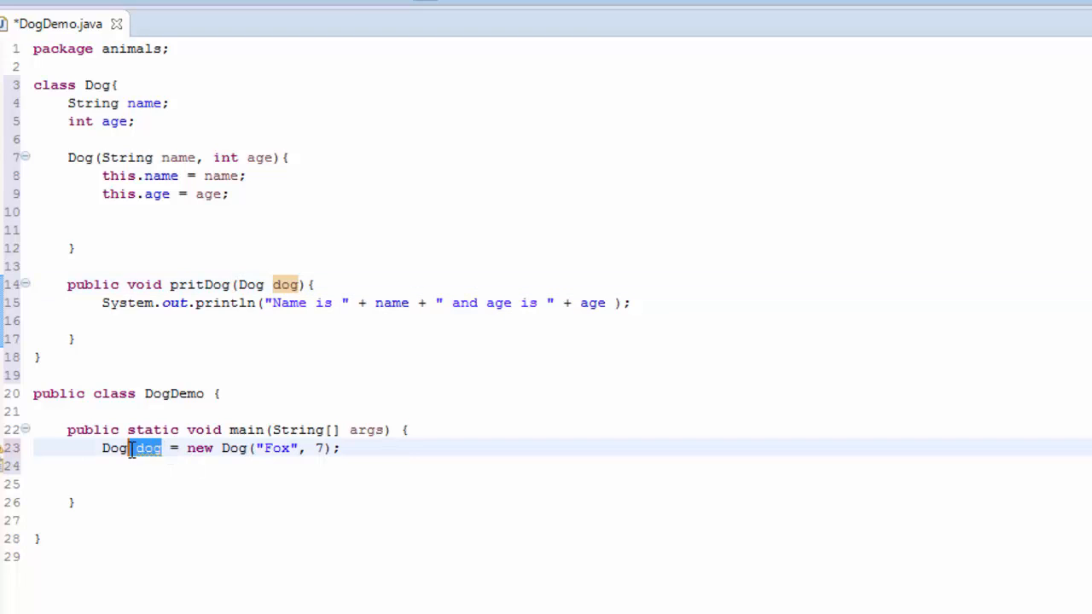
pyautogui.click(214, 285)
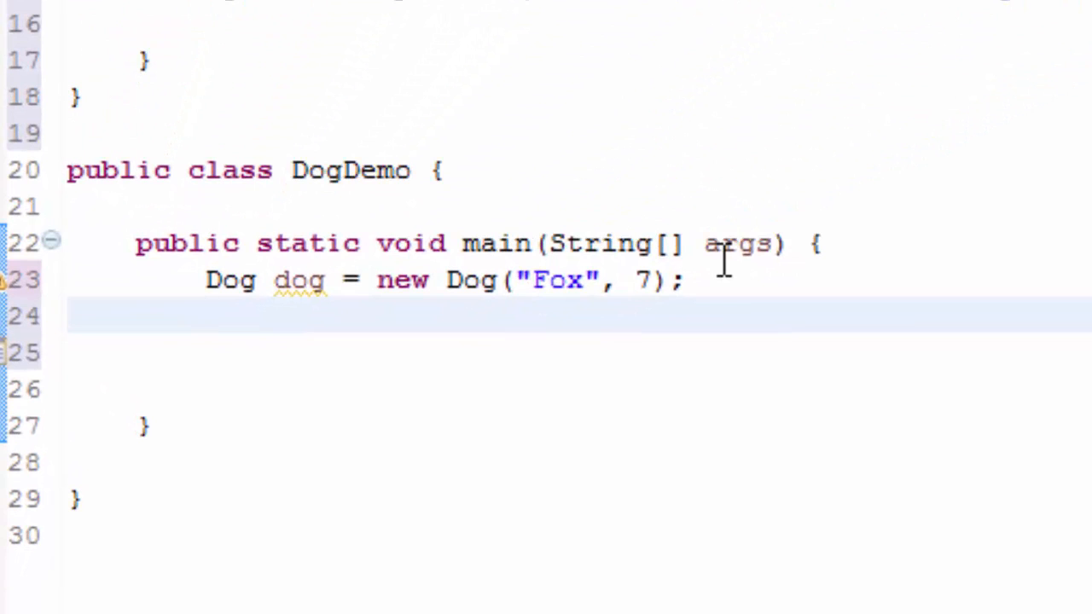
# Step: Call dog.pritDog(dog) in main using content assist
pyautogui.write('dog.')
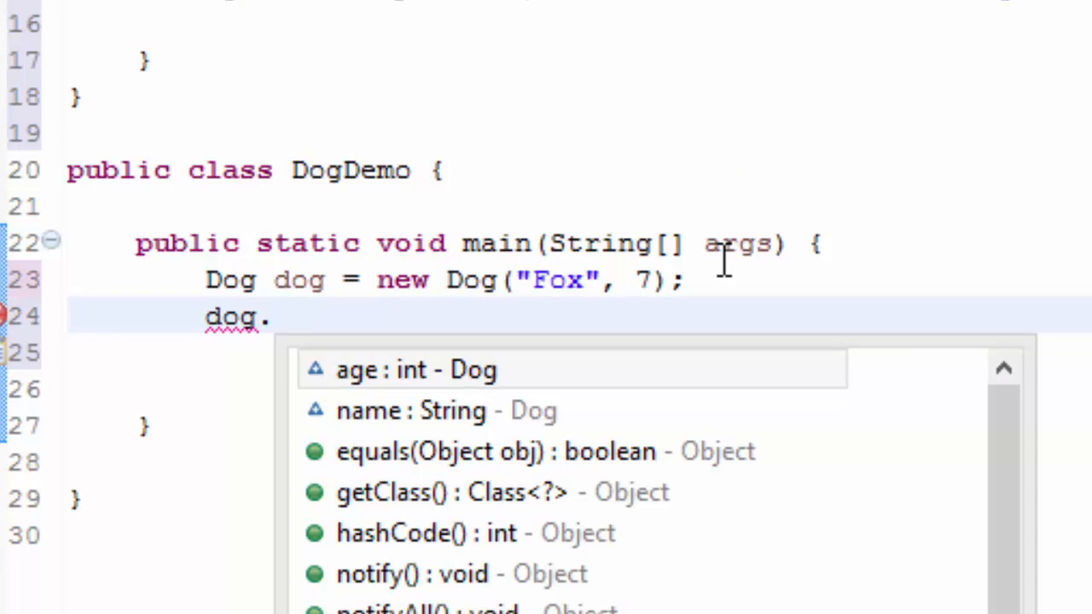
pyautogui.write('pritDog(dog);')
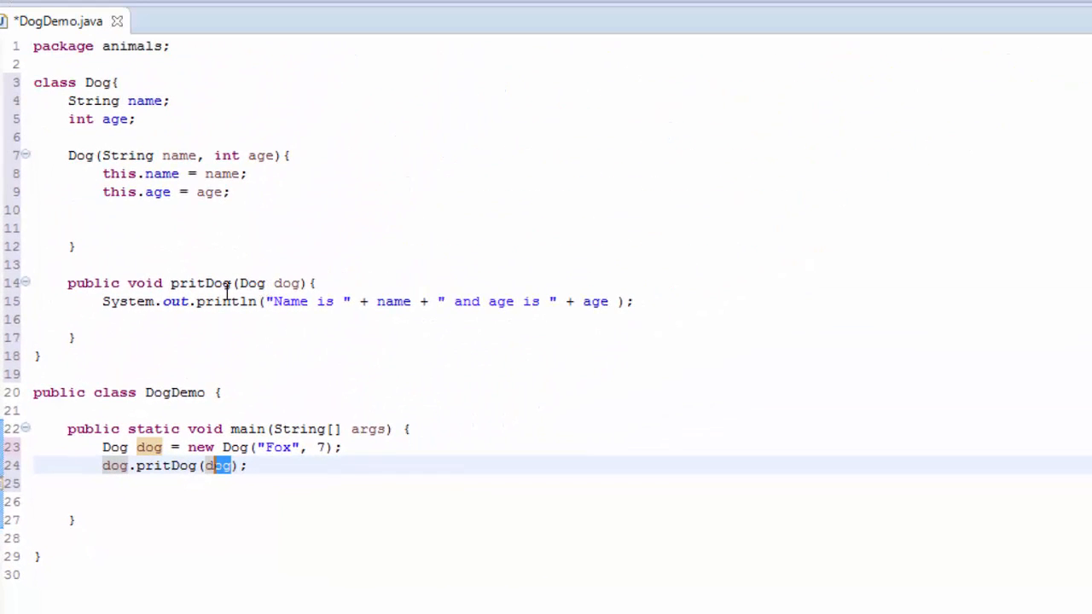
pyautogui.doubleClick(197, 283)
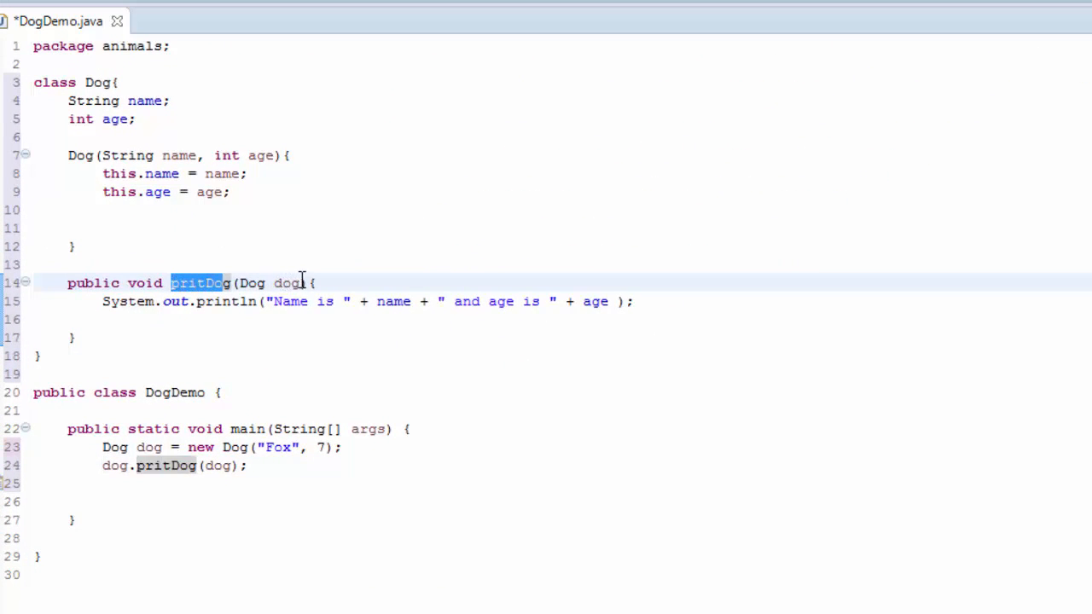